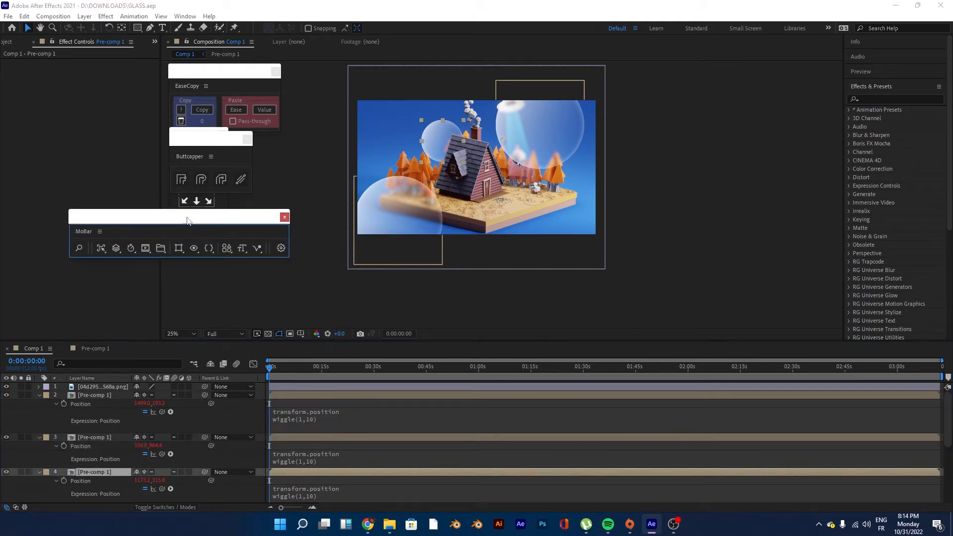
# - Bring up the Composition Settings dialog for a new composition from Comp 1
pyautogui.click(179, 334)
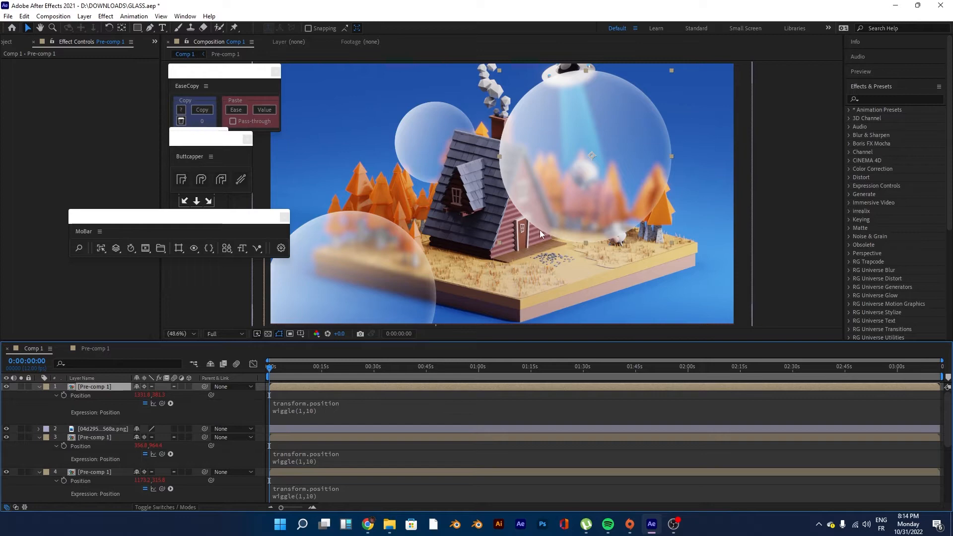
pyautogui.moveTo(609, 178)
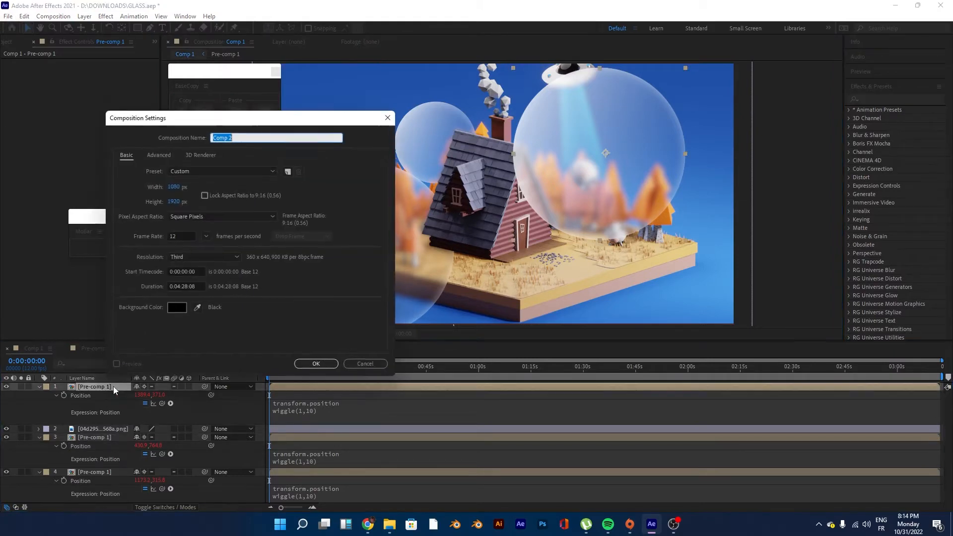
# - Confirm a square Comp 2, then copy the house PNG layer from Comp 1 for pasting twice
pyautogui.click(316, 363)
pyautogui.write('1920')
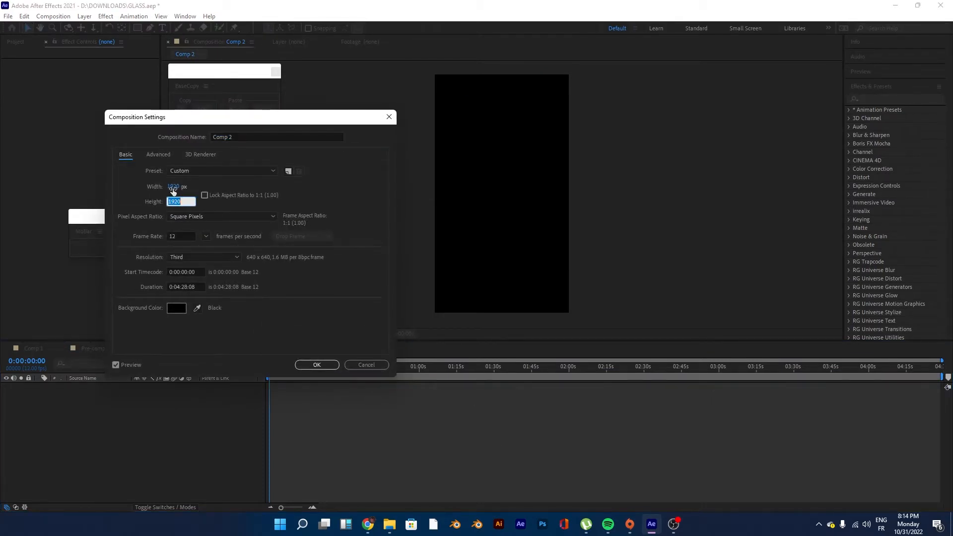
pyautogui.click(315, 365)
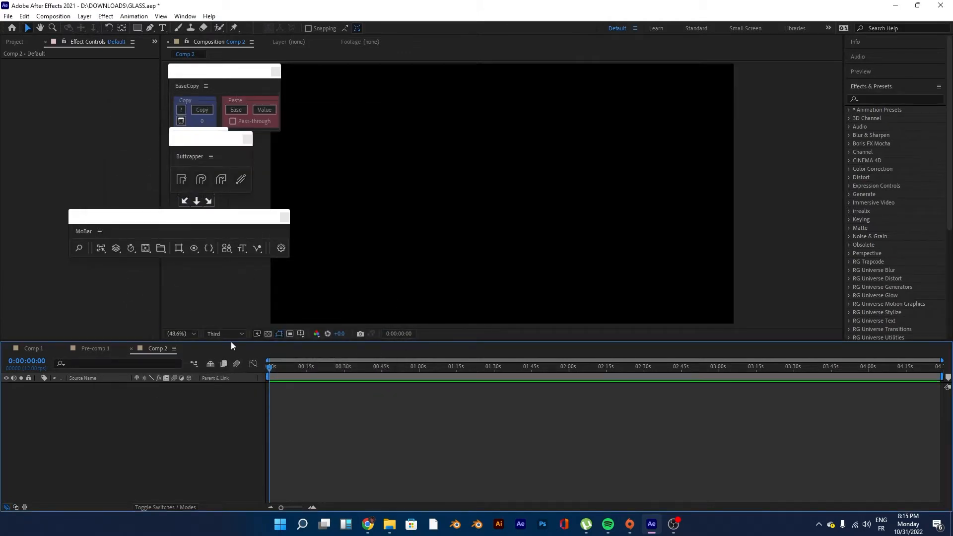
pyautogui.click(33, 349)
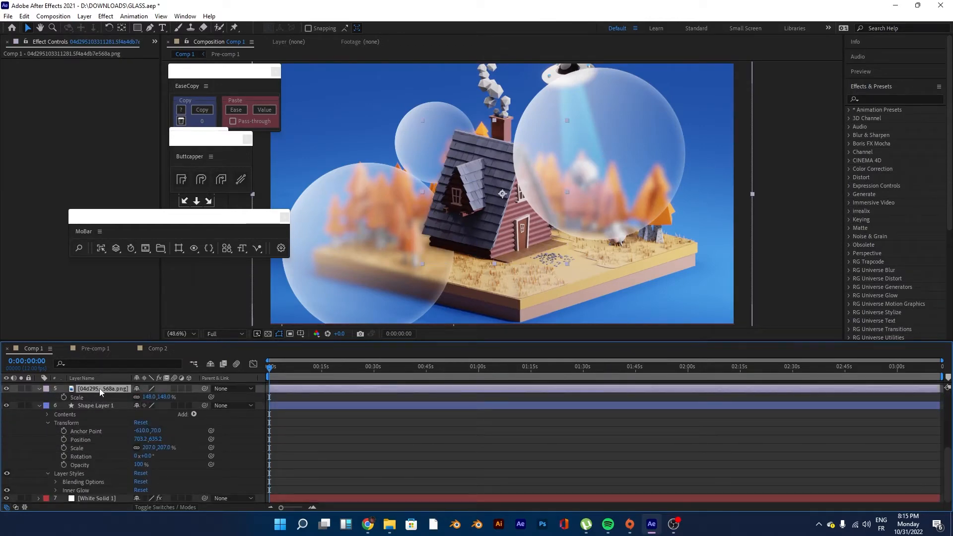
pyautogui.click(158, 348)
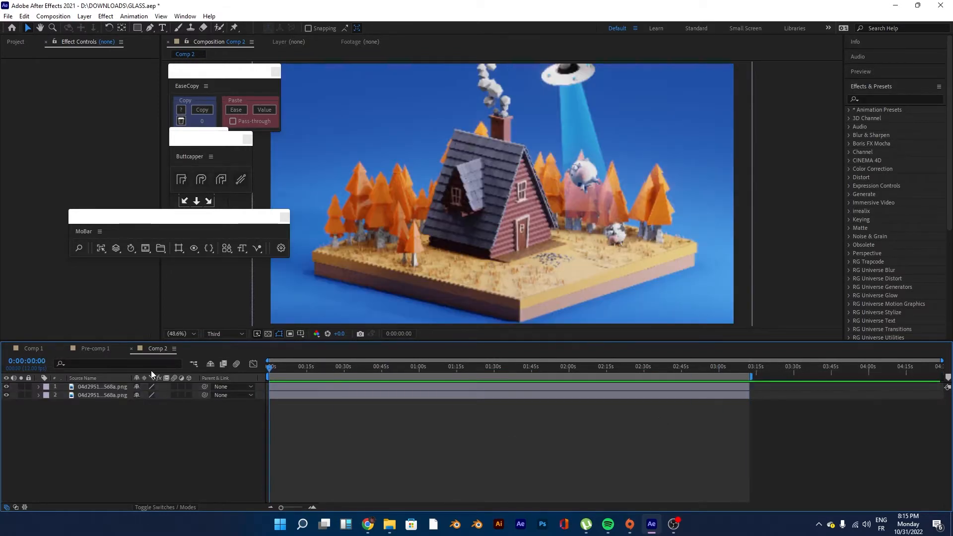
# - Draw a circle shape layer over the house with the Ellipse tool and scale it to 176%
pyautogui.click(137, 28)
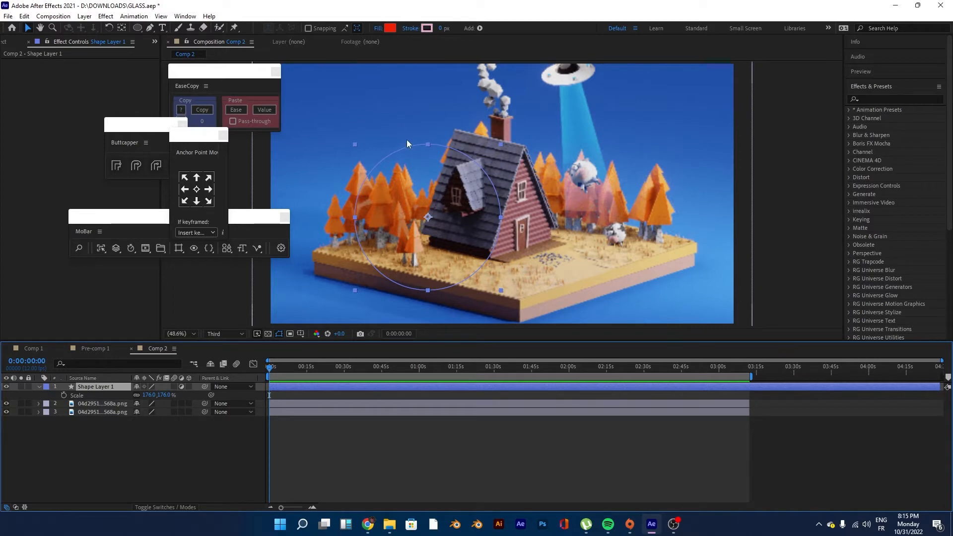
pyautogui.moveTo(516, 190)
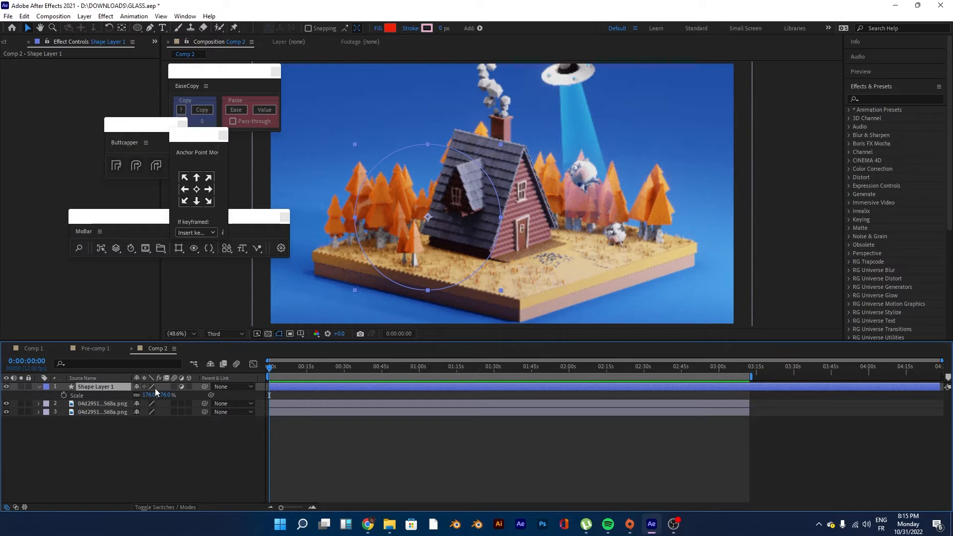
# - Apply Gaussian Blur to the circle layer at about 45.7 blurriness and duplicate the layer
pyautogui.click(891, 98)
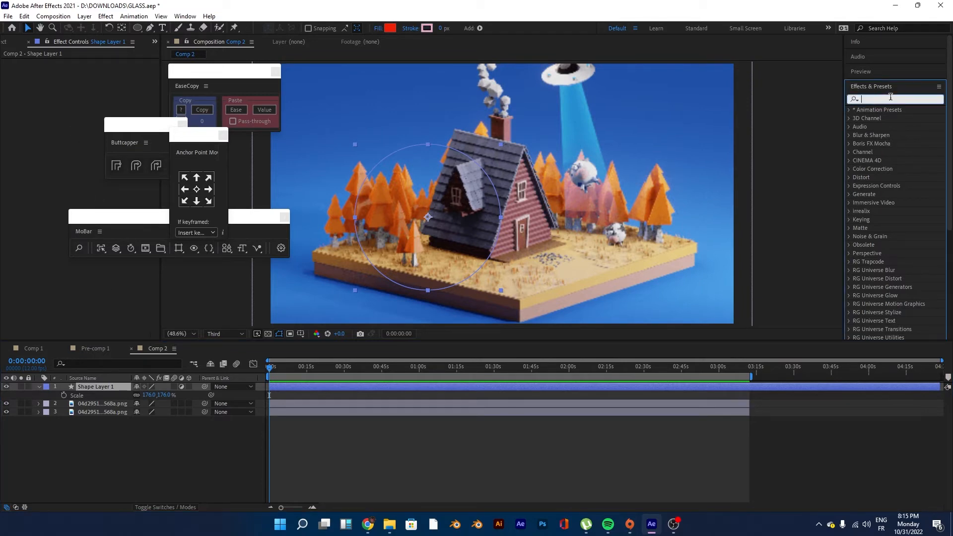
pyautogui.write('gaussi')
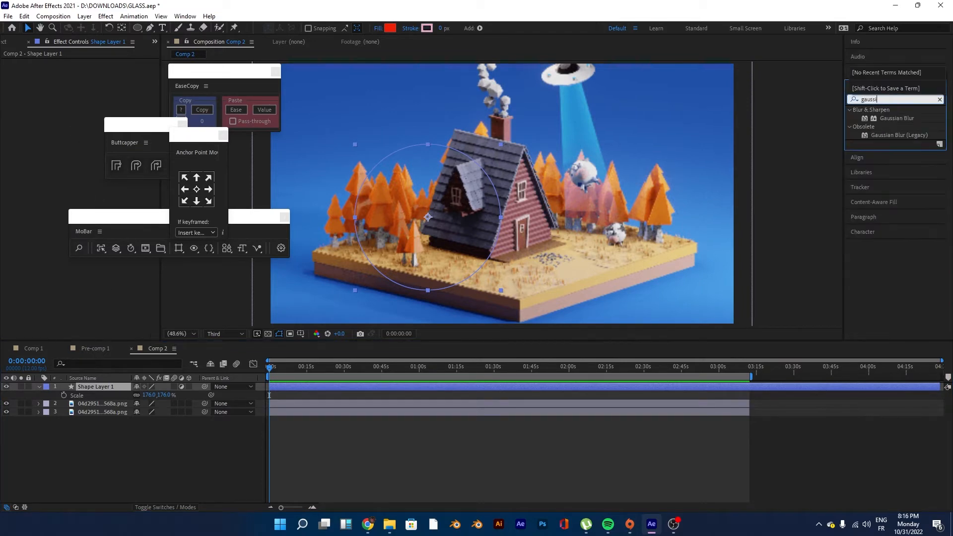
pyautogui.doubleClick(897, 118)
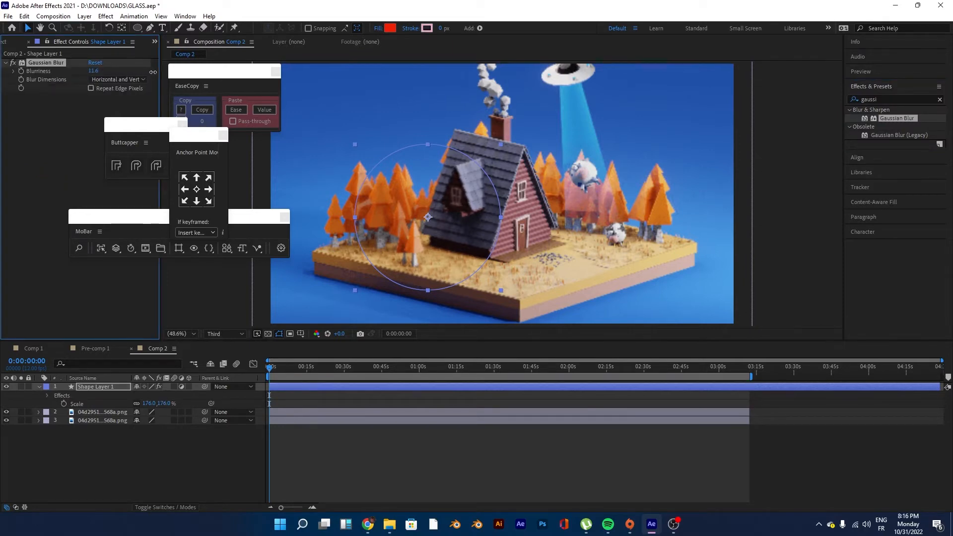
pyautogui.click(93, 70)
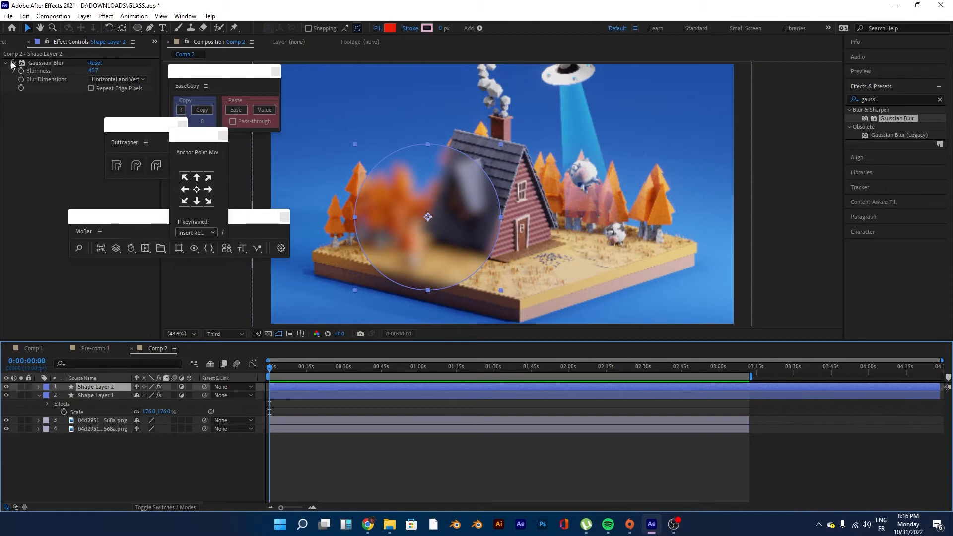
# - Give Shape Layer 2 a linear gradient and a 2 px stroke, confirming the gradient colours
pyautogui.click(12, 64)
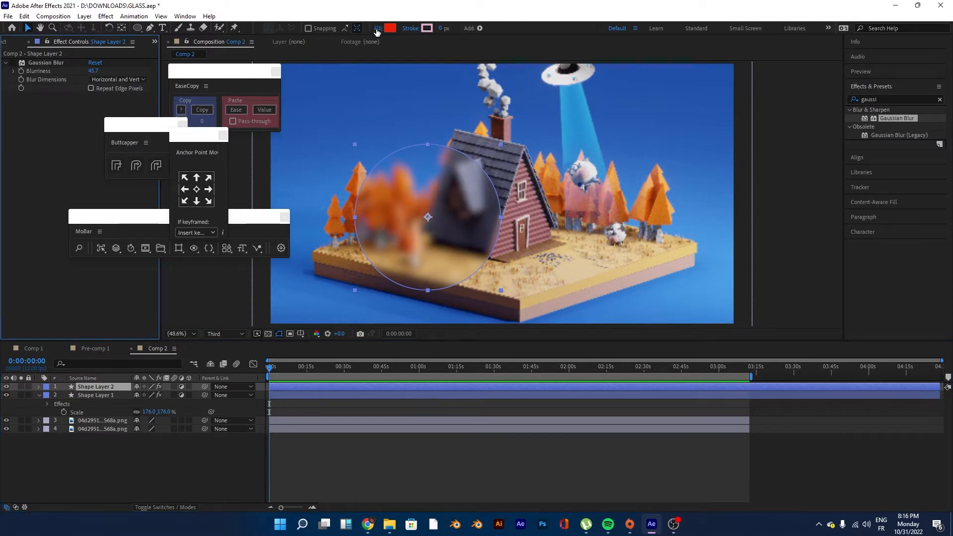
pyautogui.click(378, 28)
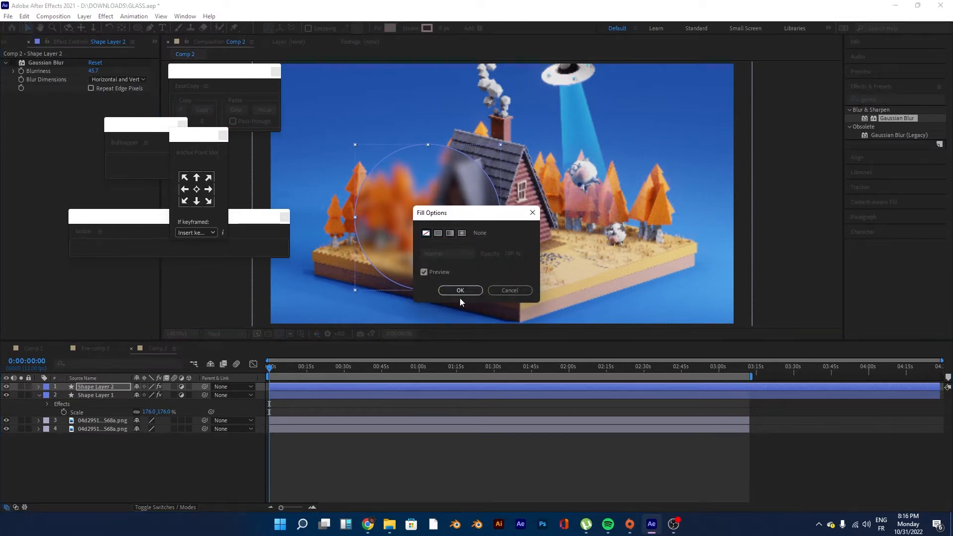
pyautogui.click(460, 290)
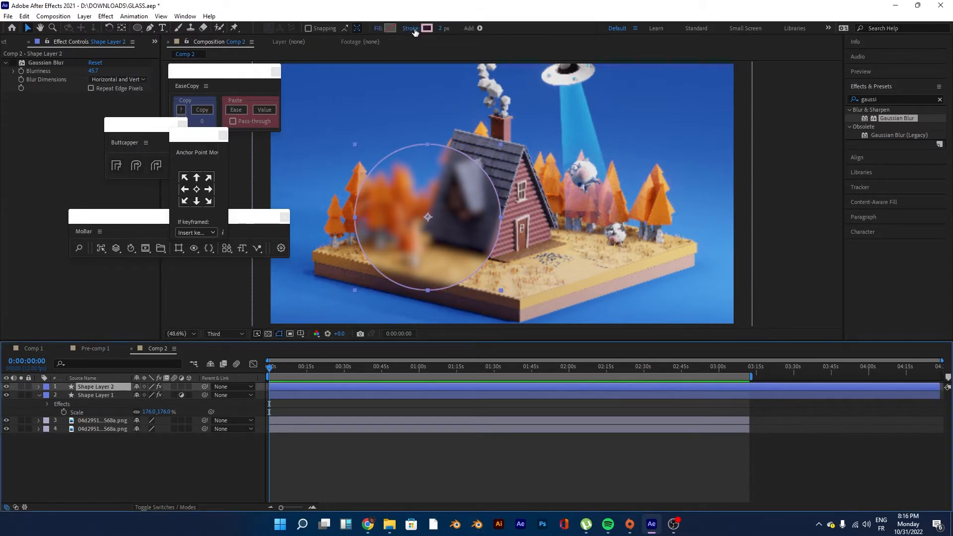
pyautogui.click(432, 28)
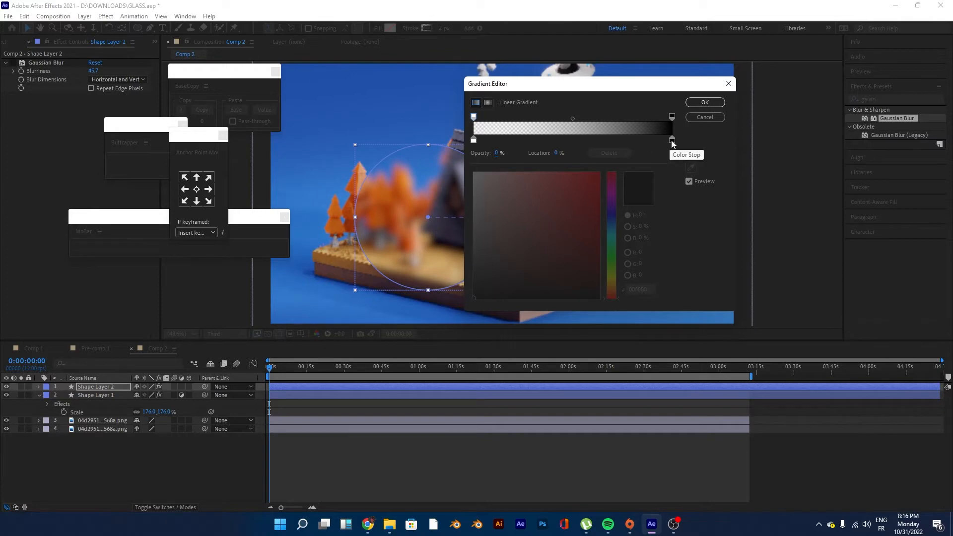
pyautogui.moveTo(695, 139)
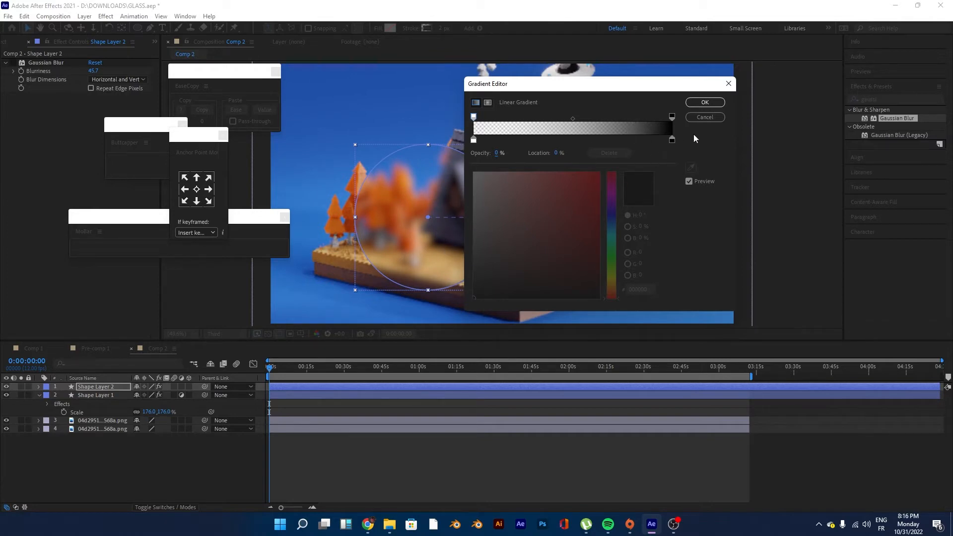
pyautogui.click(703, 103)
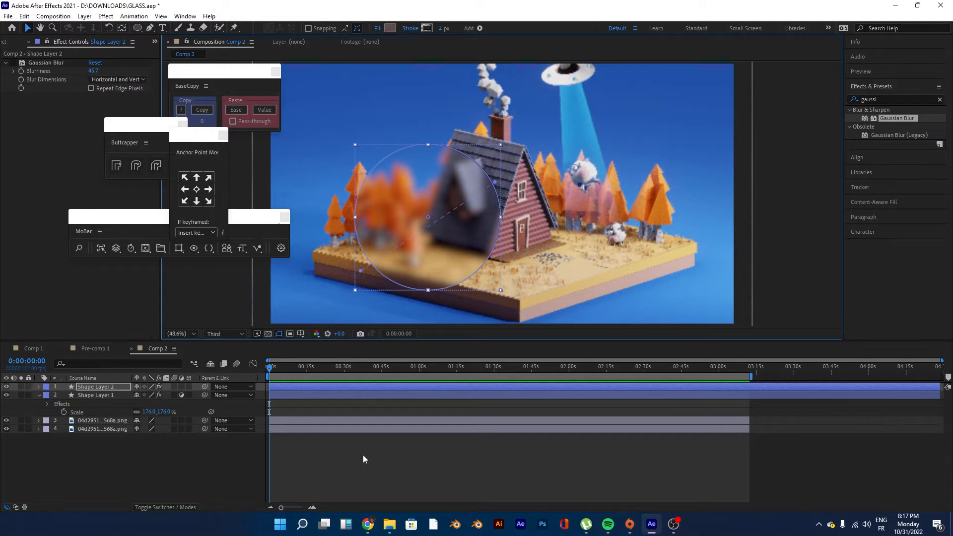
pyautogui.moveTo(363, 464)
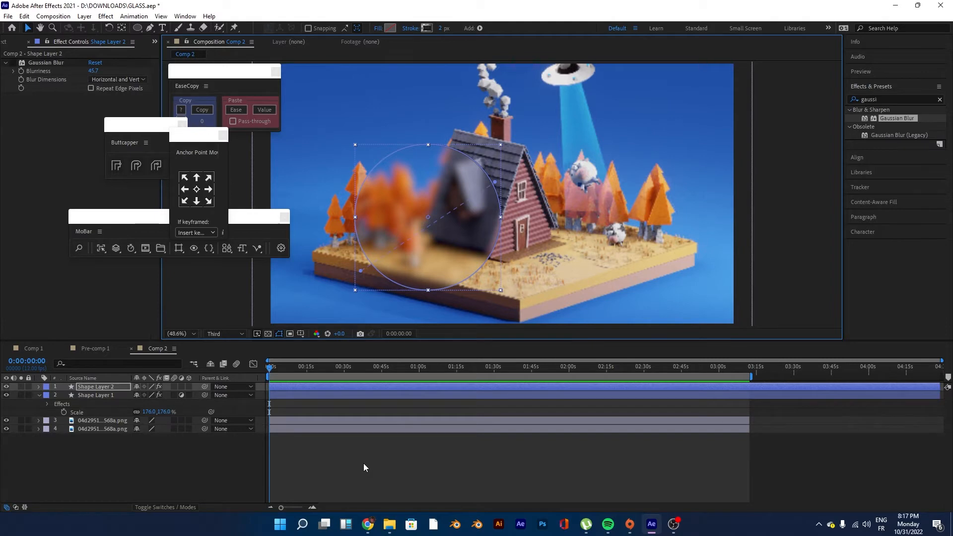
# - Set Shape Layer 2 to Screen blending and parent it to Shape Layer 1
pyautogui.click(95, 387)
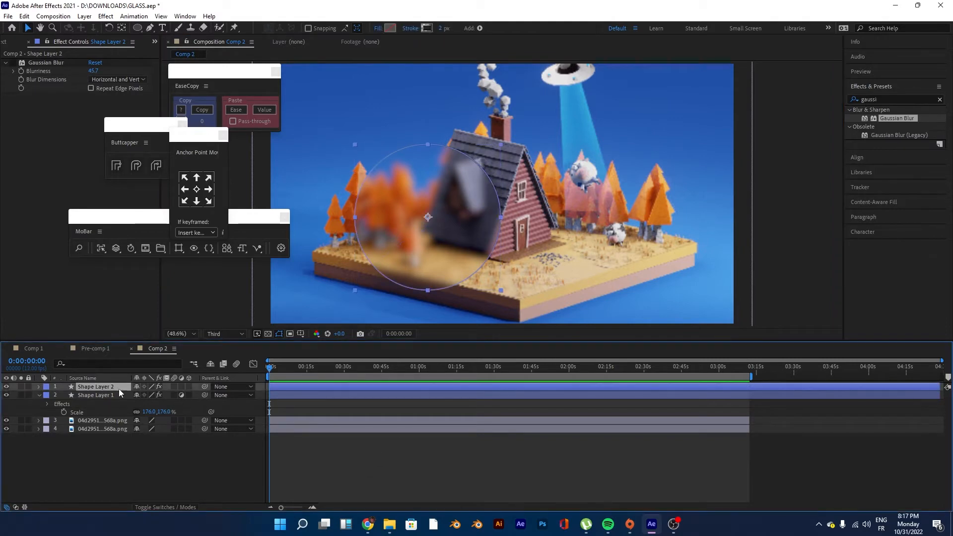
pyautogui.click(145, 386)
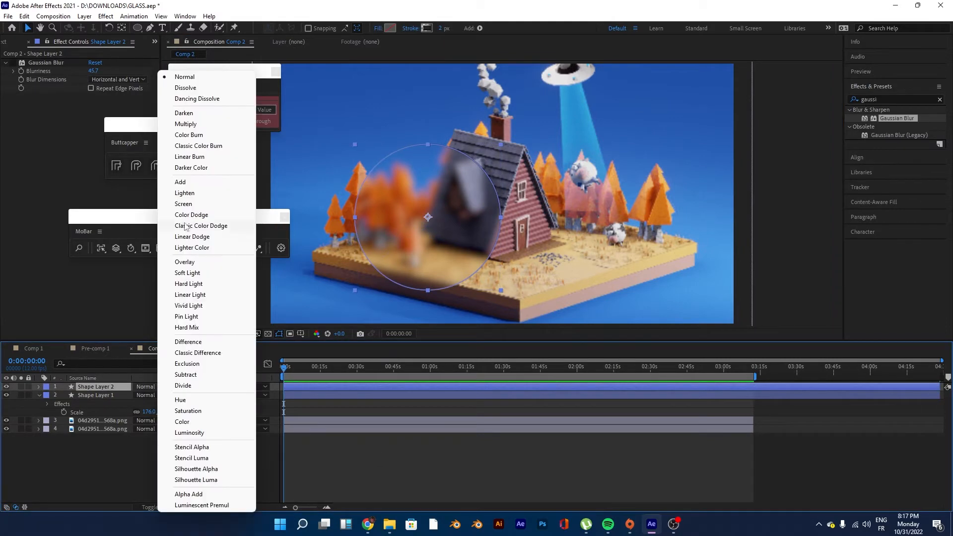
pyautogui.click(184, 203)
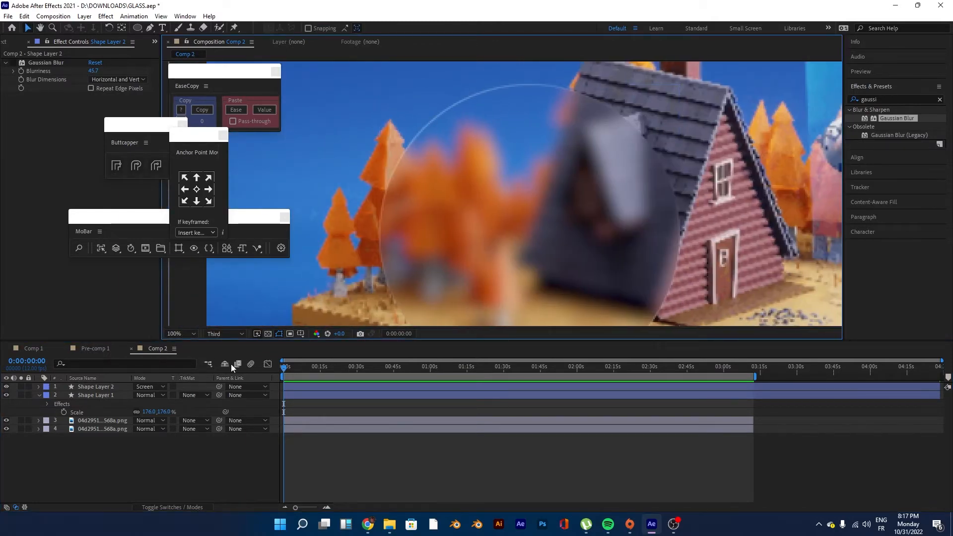
pyautogui.click(96, 395)
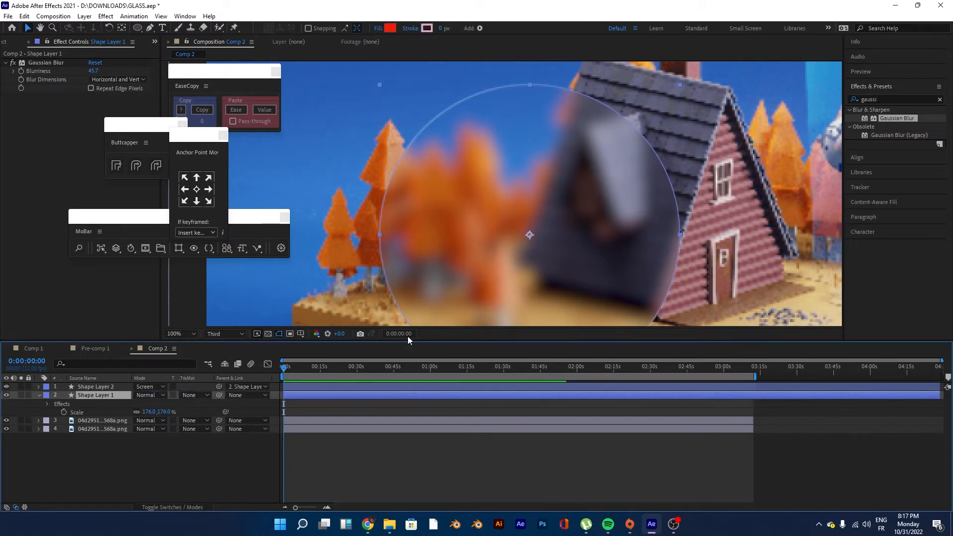
pyautogui.click(179, 333)
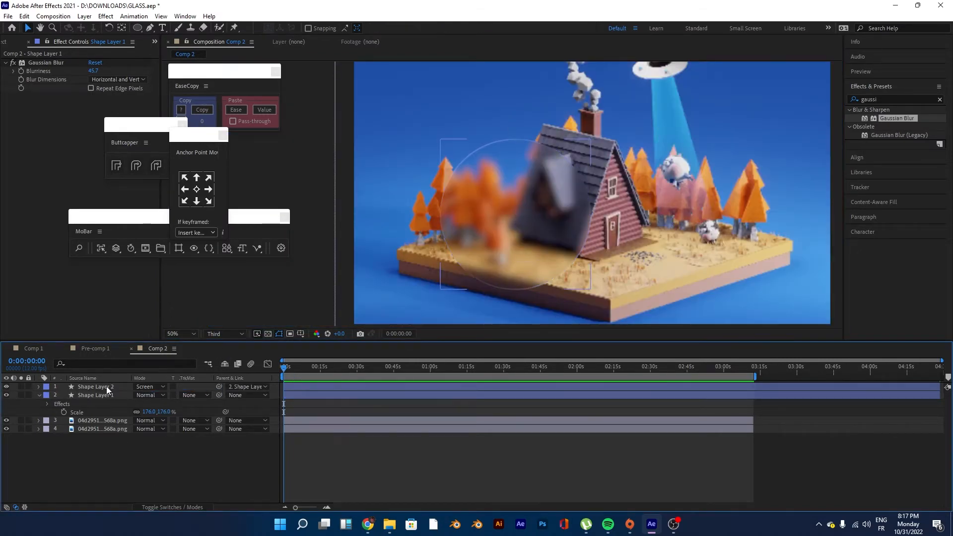
# - Confirm the white fill colour on Shape Layer 3, then set the circle's Fill to None
pyautogui.click(94, 394)
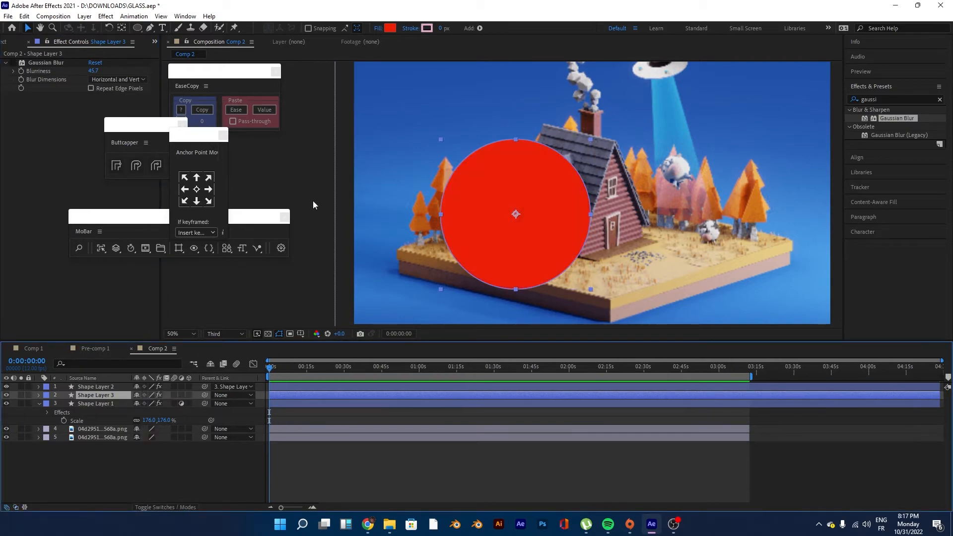
pyautogui.click(394, 28)
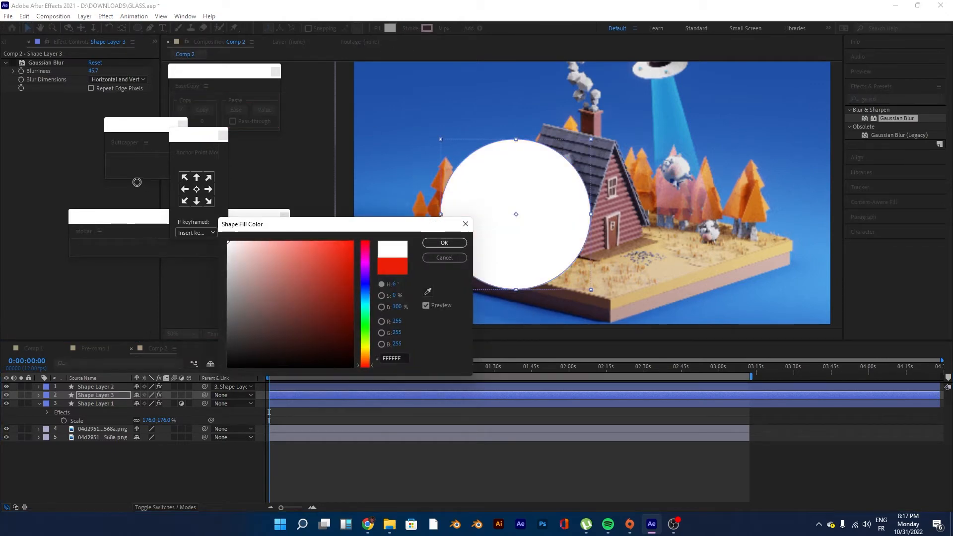
pyautogui.click(443, 242)
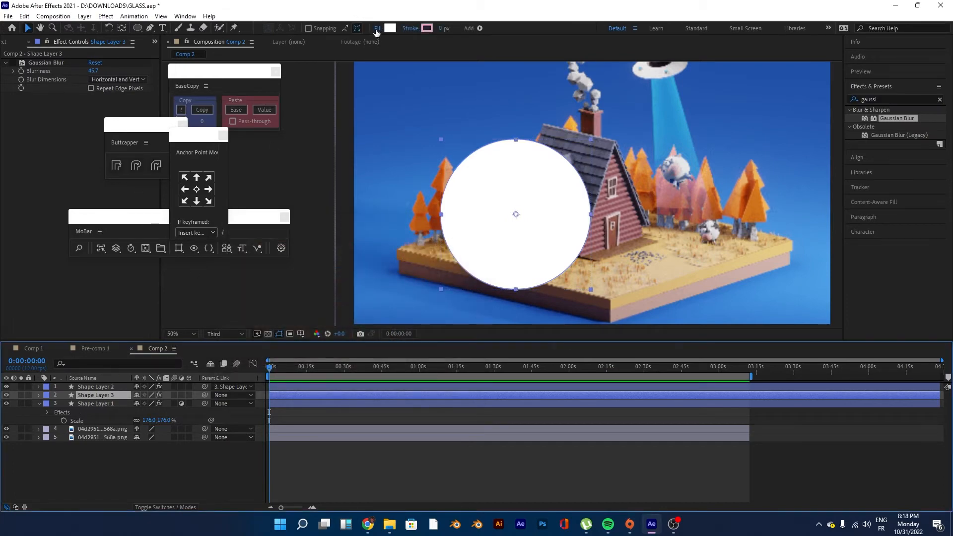
pyautogui.click(377, 28)
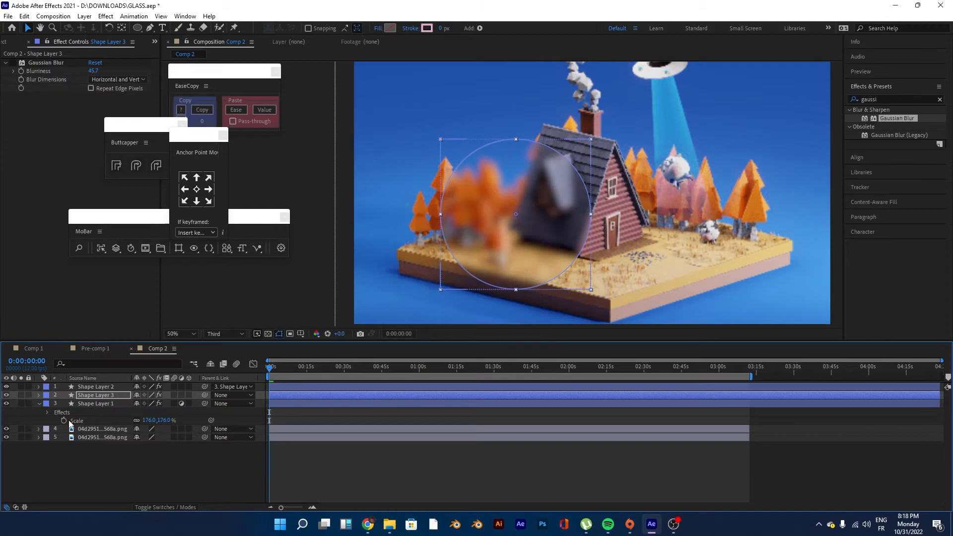
# - Add an Inner Glow layer style to Shape Layer 3 with a black fill and Screen blending
pyautogui.rightClick(94, 394)
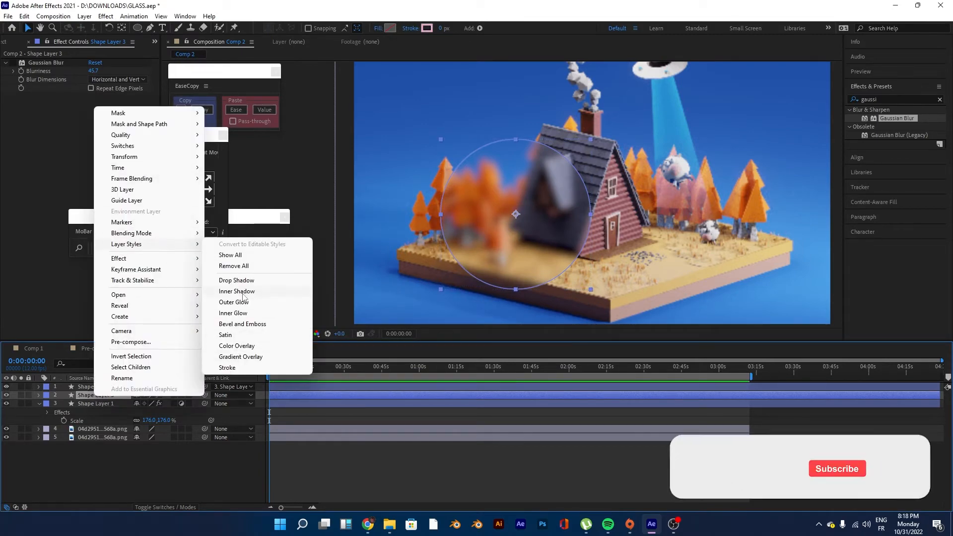
pyautogui.click(233, 302)
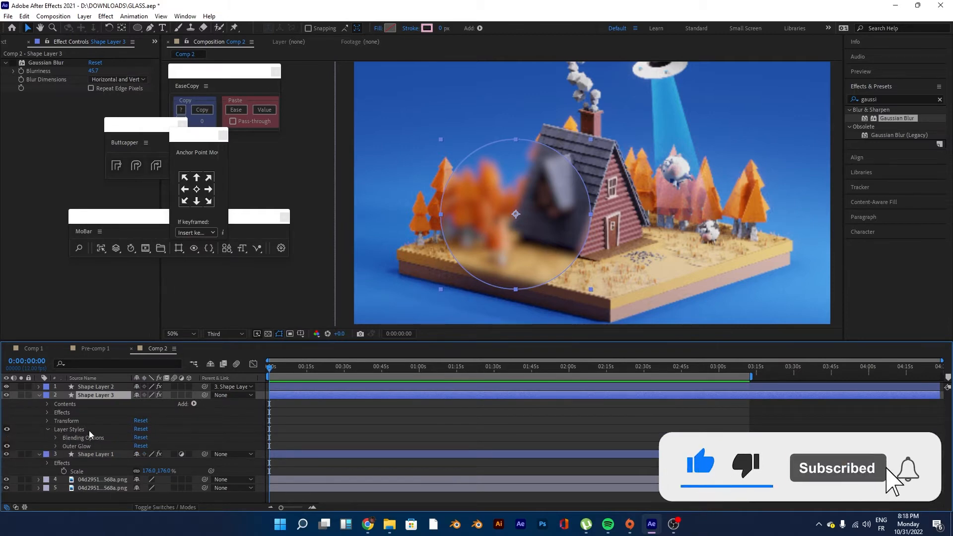
pyautogui.moveTo(112, 404)
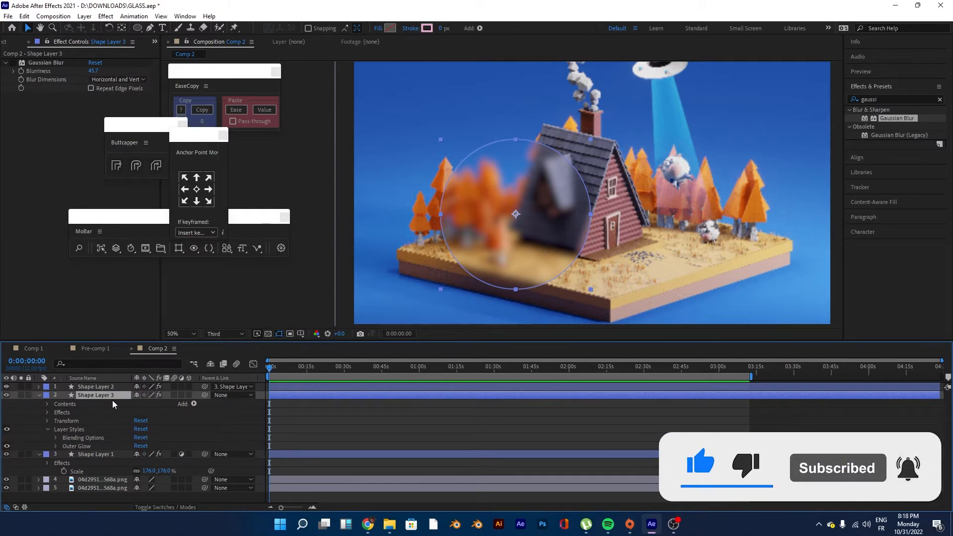
pyautogui.rightClick(112, 404)
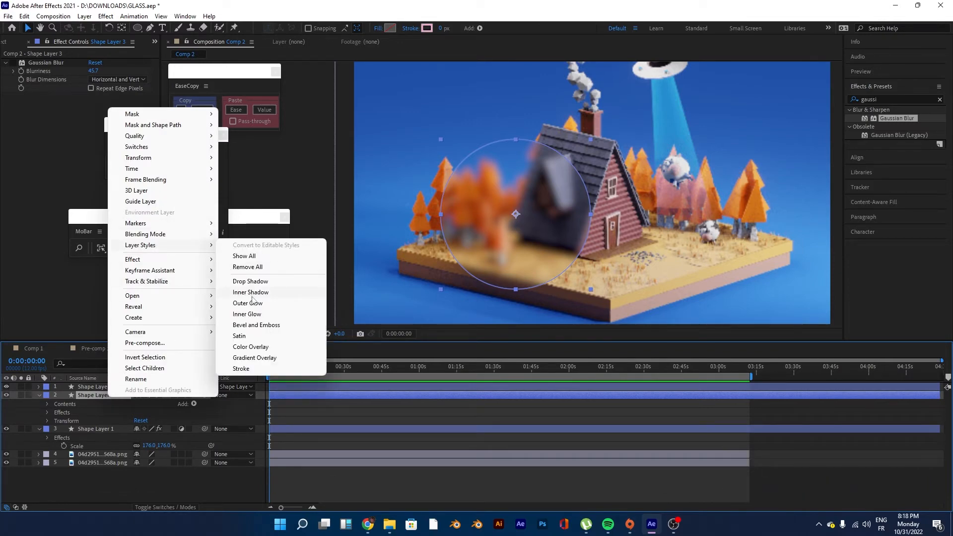
pyautogui.click(247, 314)
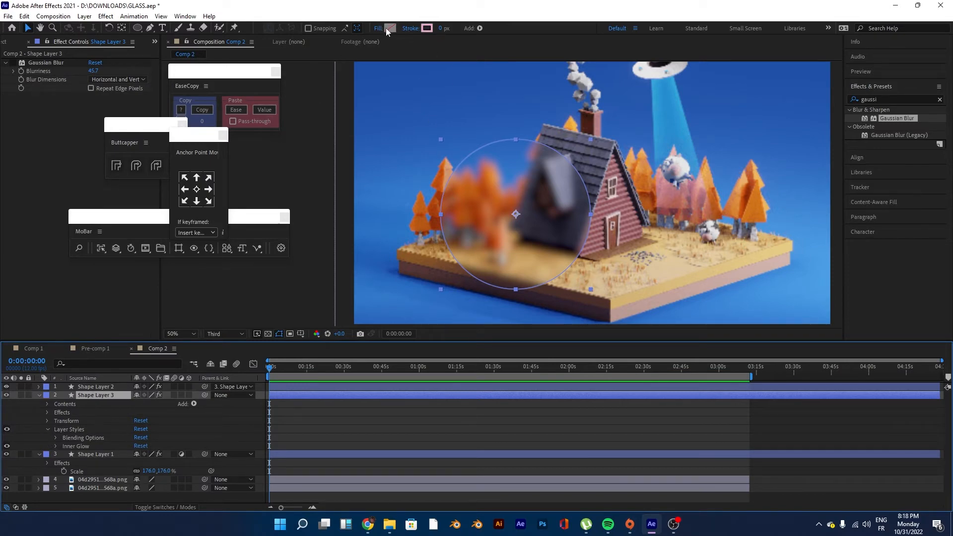
pyautogui.click(390, 28)
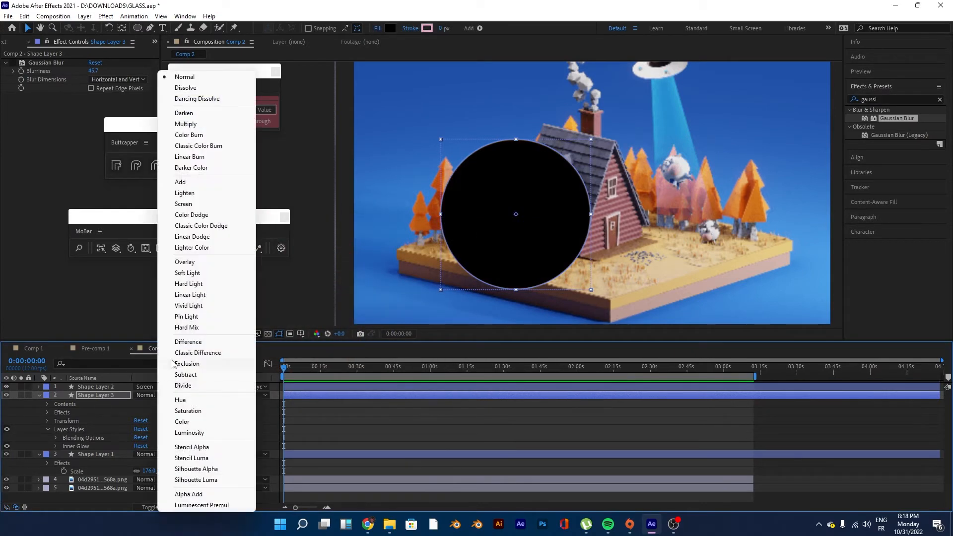
pyautogui.click(183, 204)
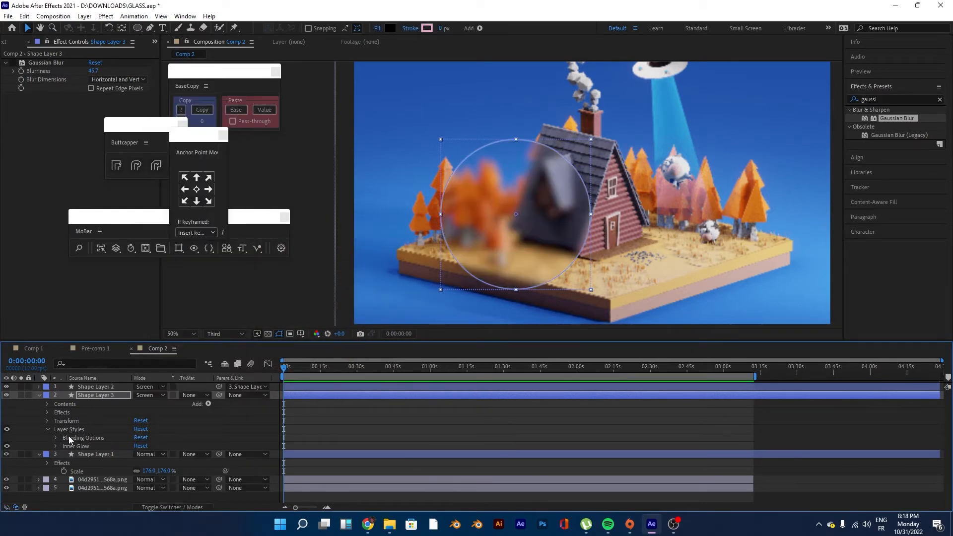
pyautogui.click(55, 446)
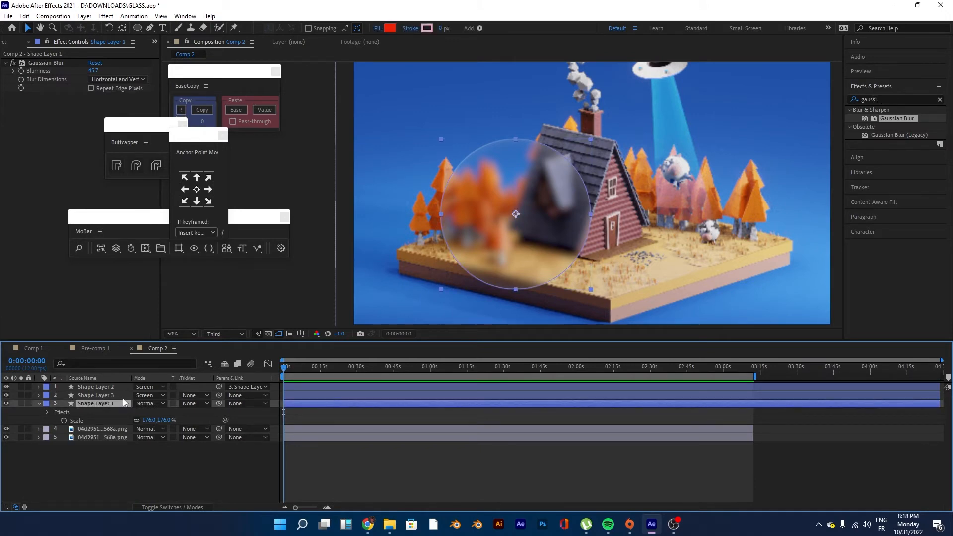
# - Parent the upper circle layers to Shape Layer 1 and rename it main glass
pyautogui.click(95, 386)
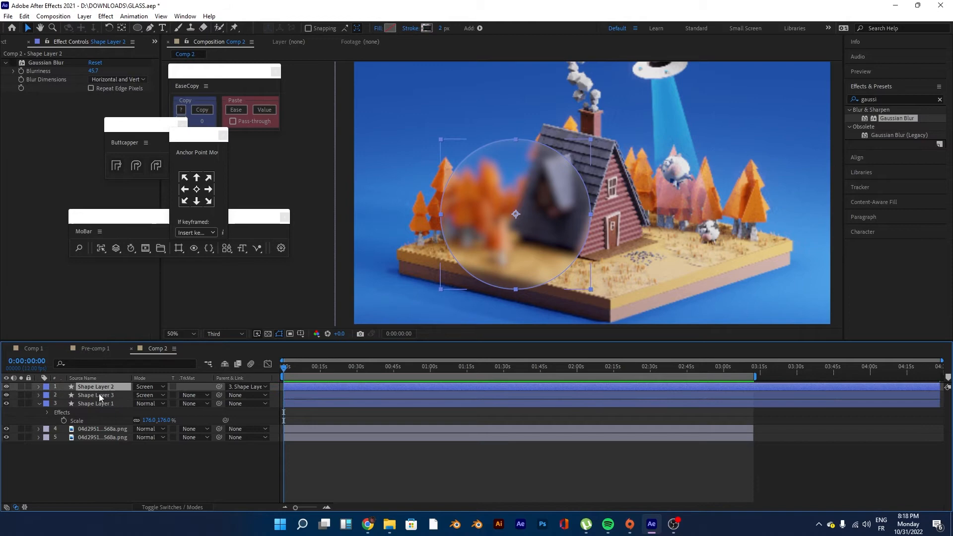
pyautogui.click(95, 395)
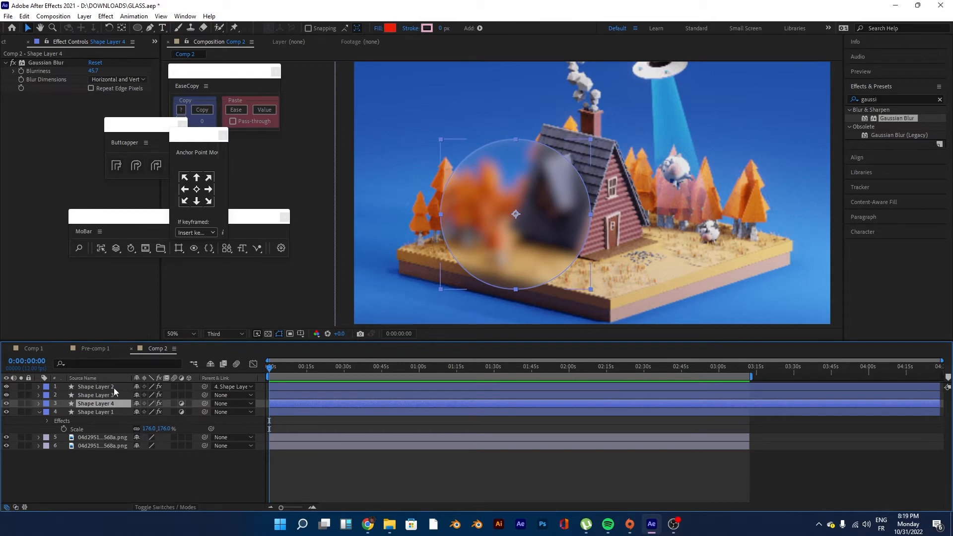
pyautogui.click(232, 395)
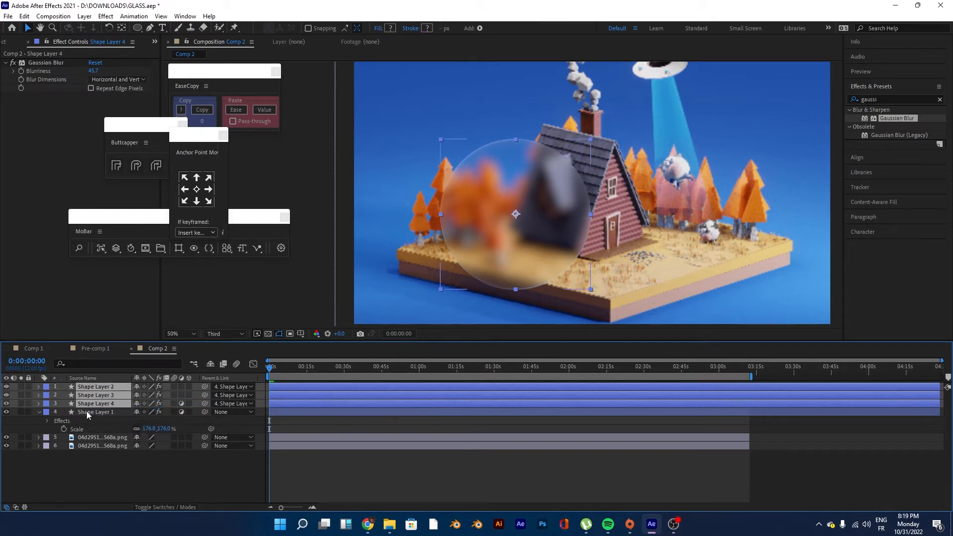
pyautogui.click(96, 411)
pyautogui.write('main glass')
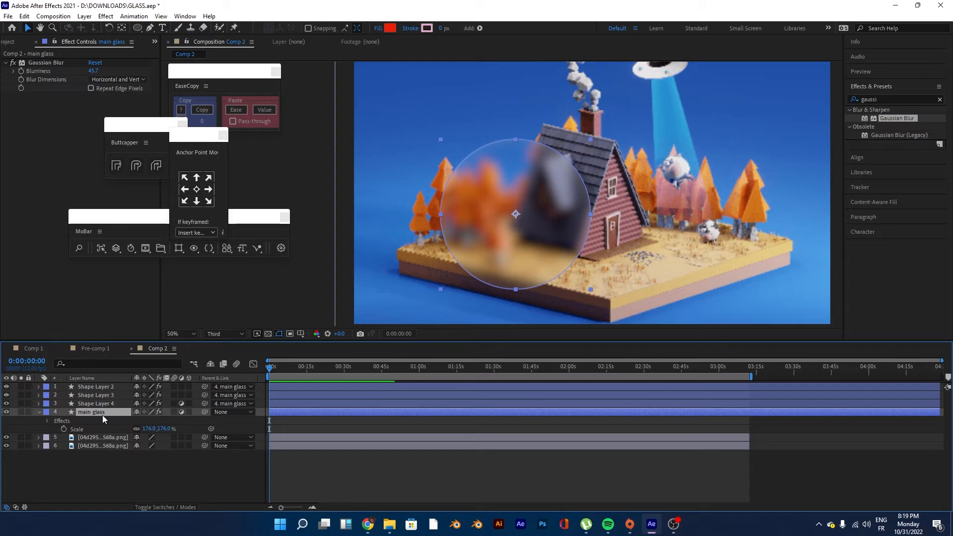
pyautogui.click(96, 395)
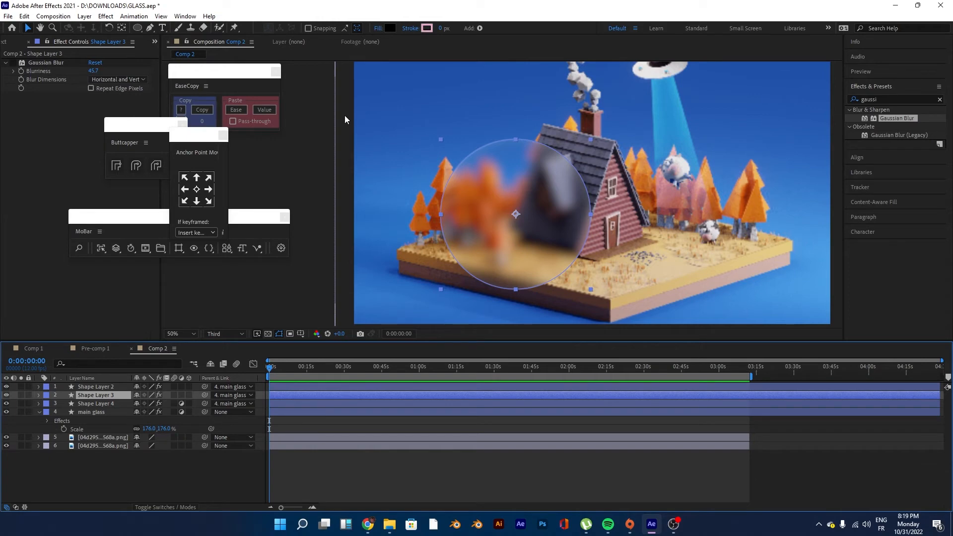
# - Rename Shape Layers 3, 2 and 4 to glow, edge and tint
pyautogui.doubleClick(97, 395)
pyautogui.write('glow')
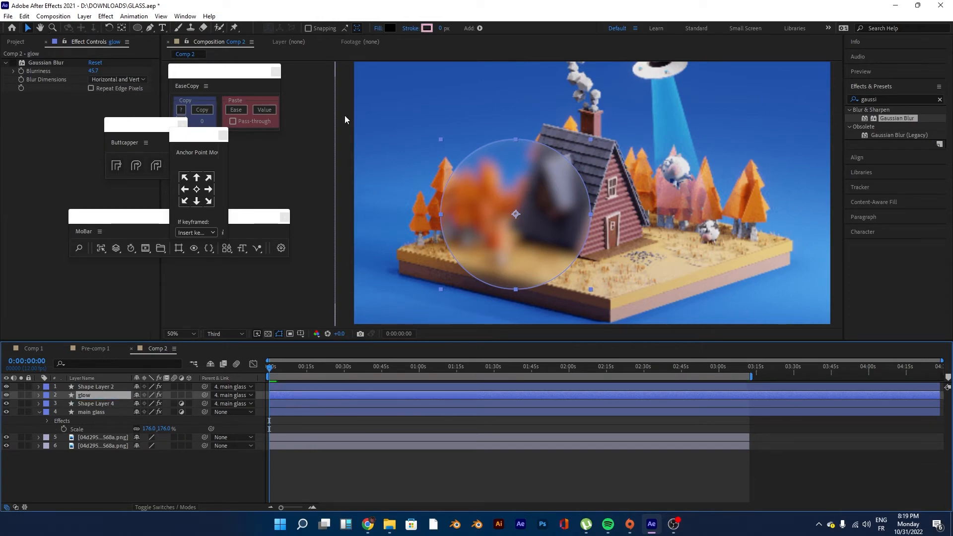
pyautogui.click(96, 386)
pyautogui.write('edge')
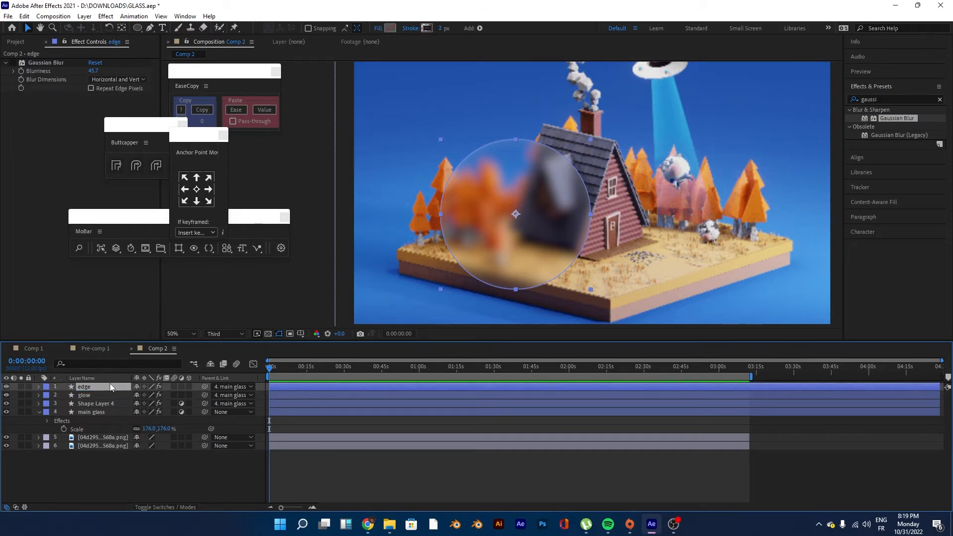
pyautogui.click(94, 404)
pyautogui.write('tint')
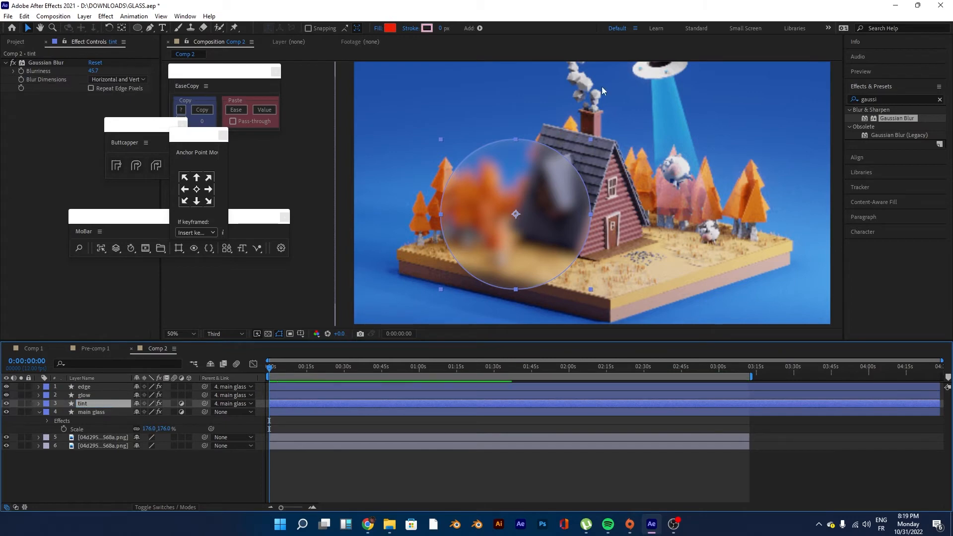
# - Add a red Fill effect to tint in Color mode at 14% opacity and move main glass over the beam
pyautogui.write('fill')
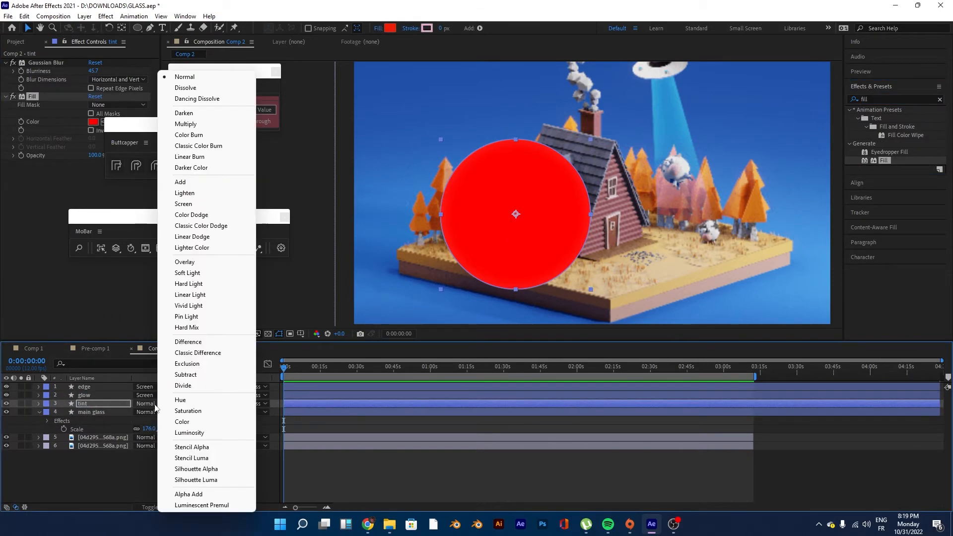
pyautogui.click(182, 421)
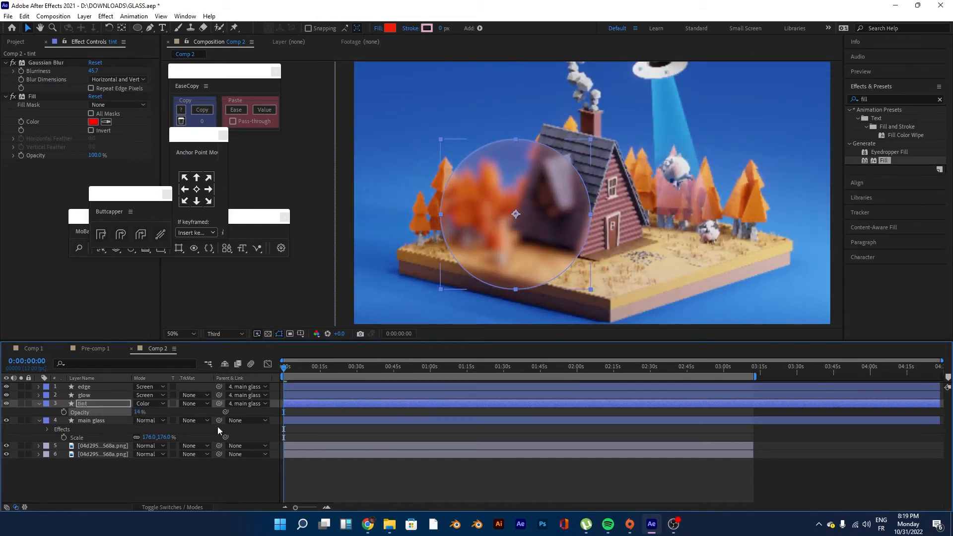
pyautogui.click(83, 386)
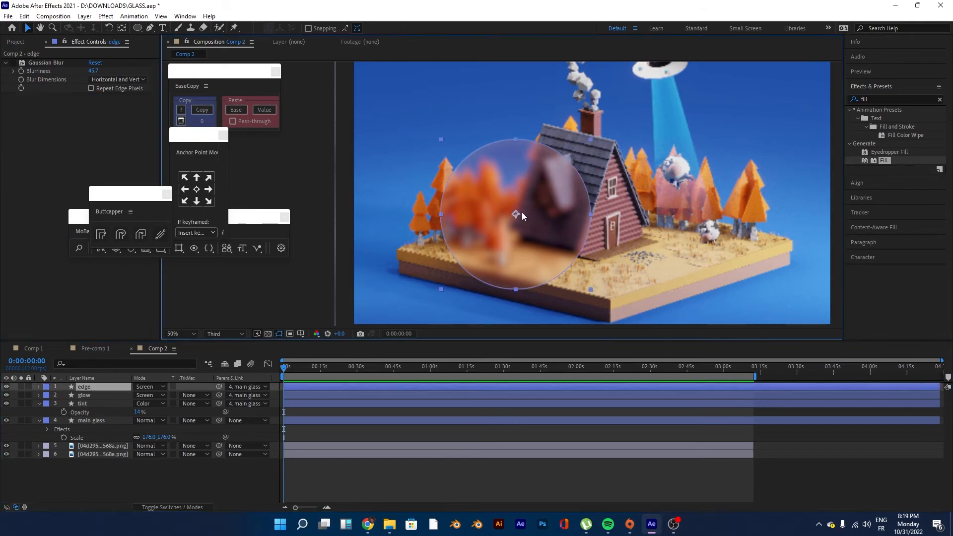
pyautogui.click(91, 420)
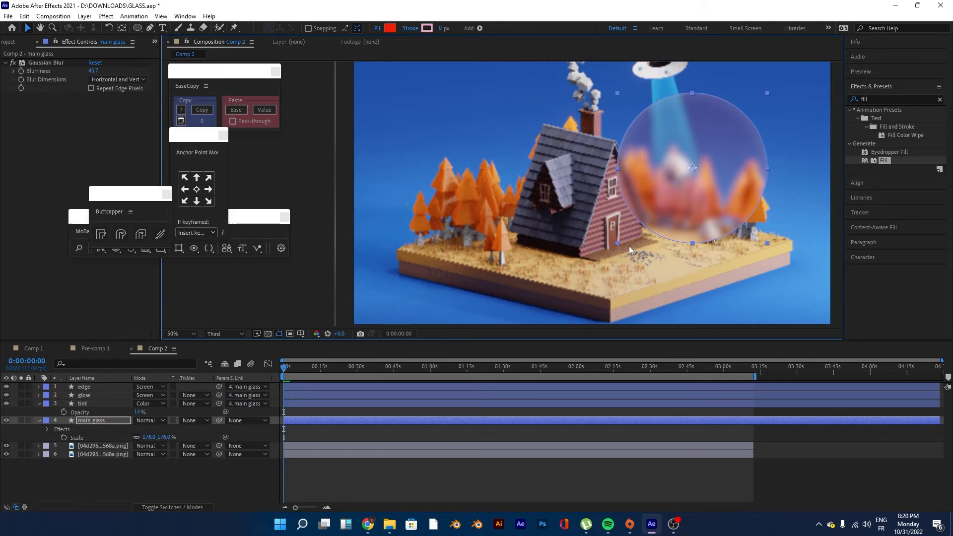
# - Pre-compose the four selected glass layers into a new composition named 'glass'
pyautogui.click(91, 420)
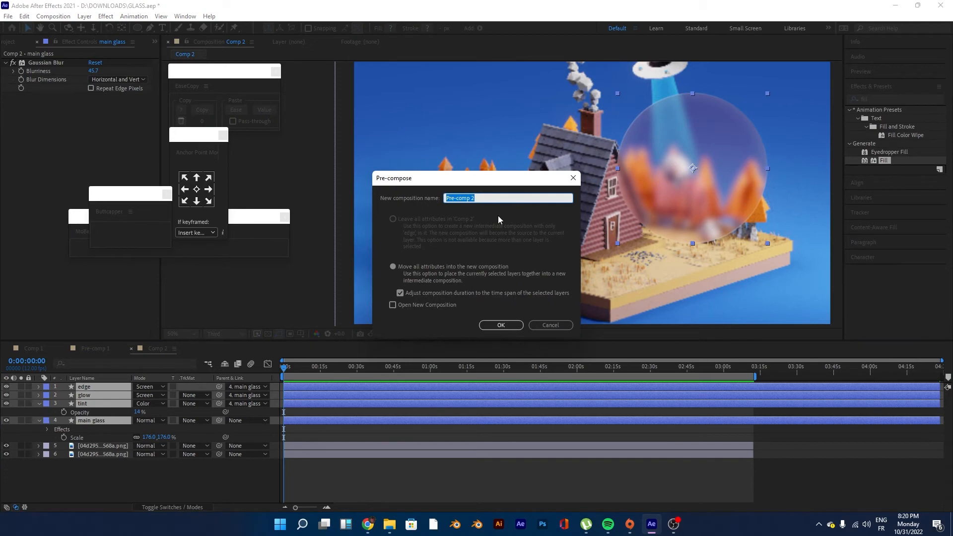
pyautogui.write('glass')
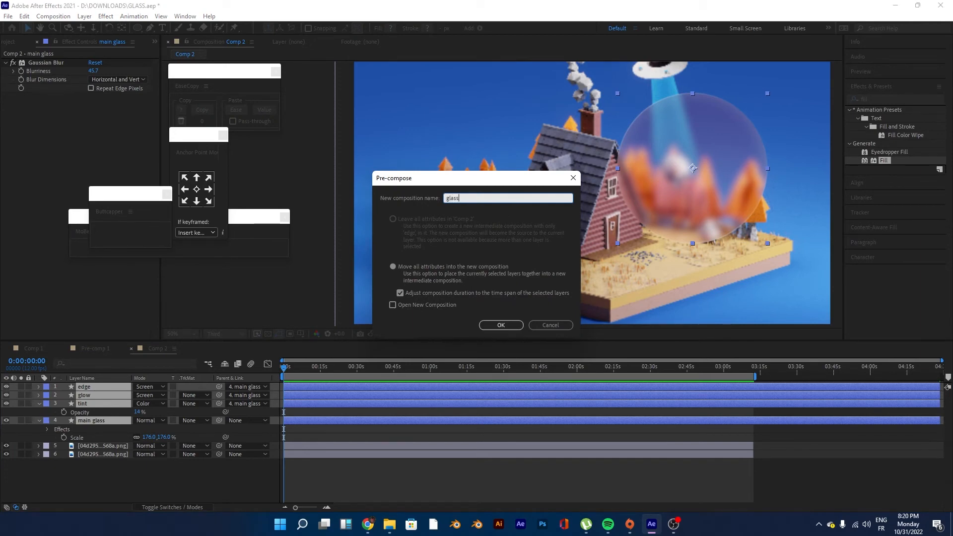
pyautogui.click(500, 325)
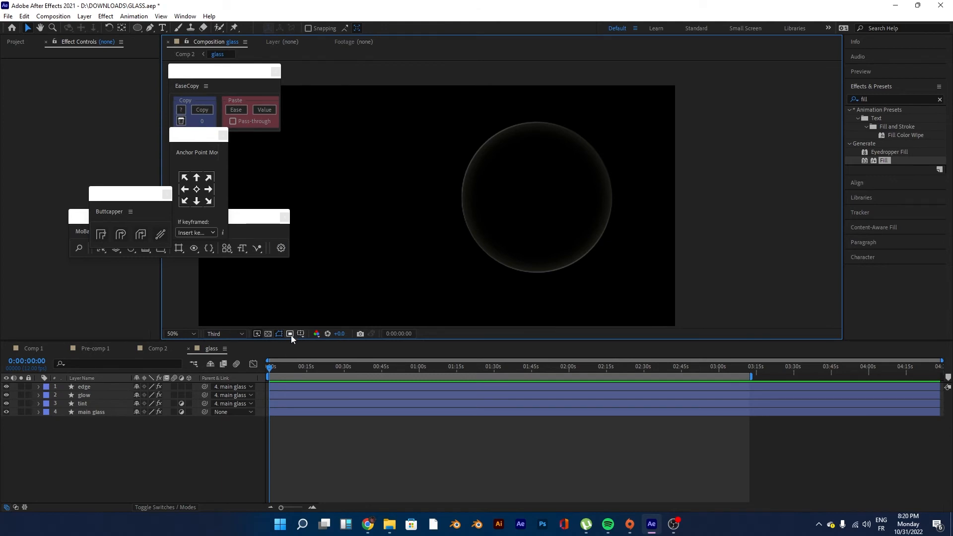
pyautogui.moveTo(290, 334)
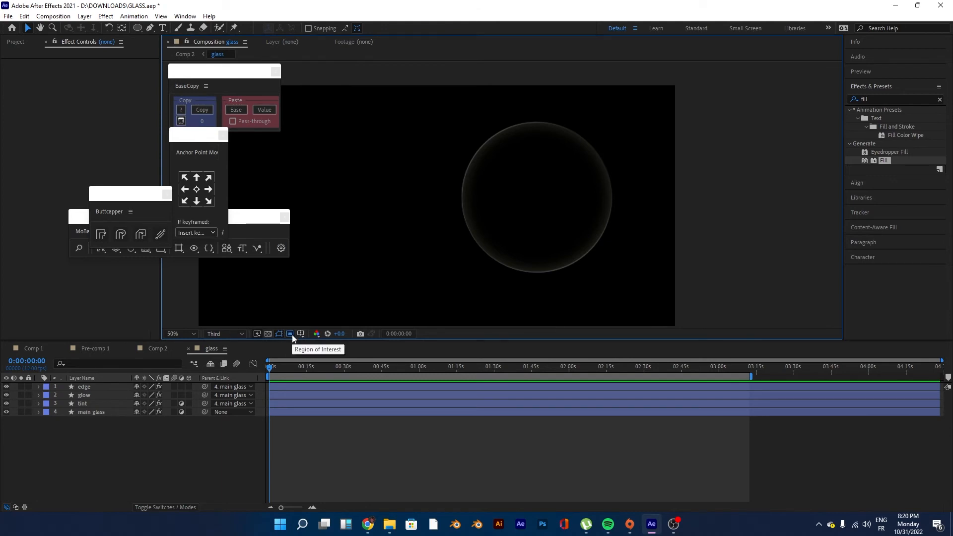
pyautogui.moveTo(462, 126)
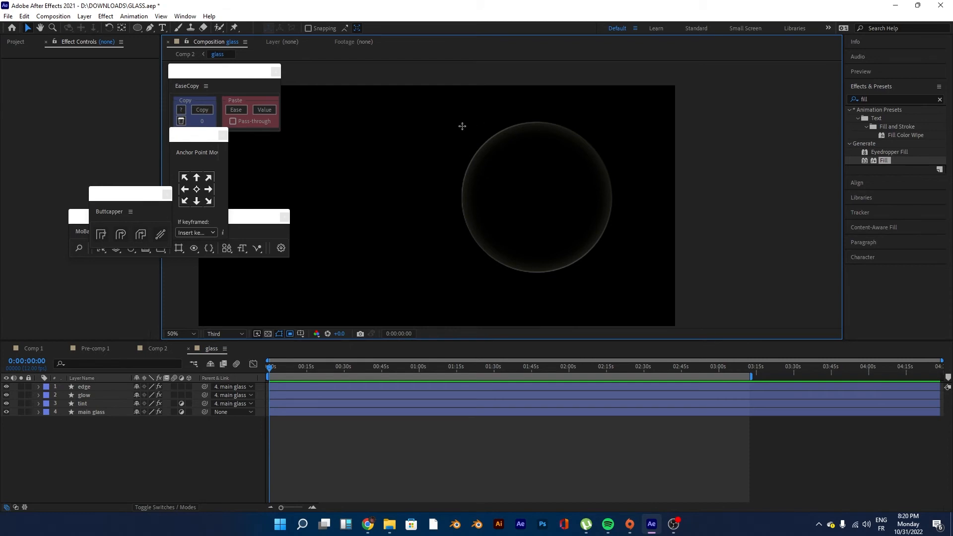
# - Mark a Region of Interest around the circle, crop the comp to it, and check it in Comp 2
pyautogui.click(516, 185)
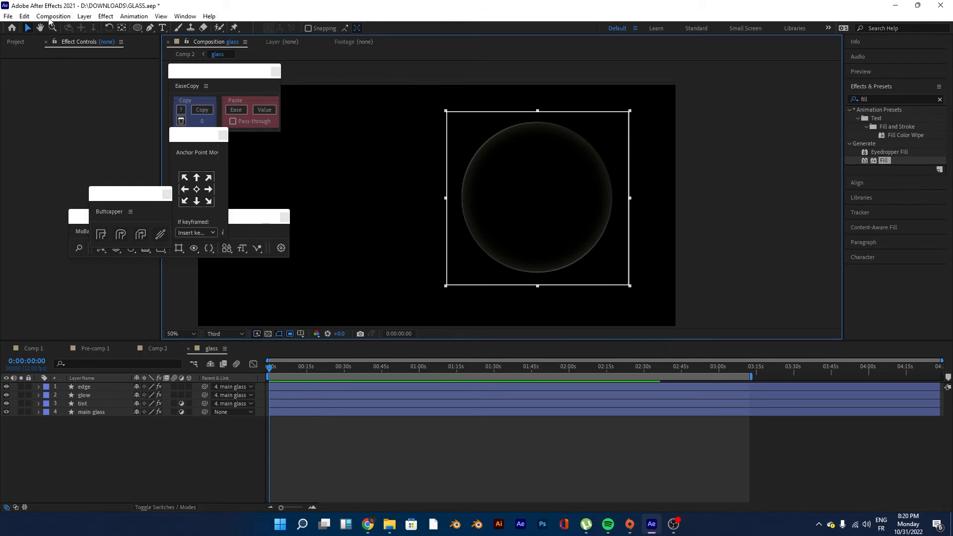
pyautogui.click(53, 16)
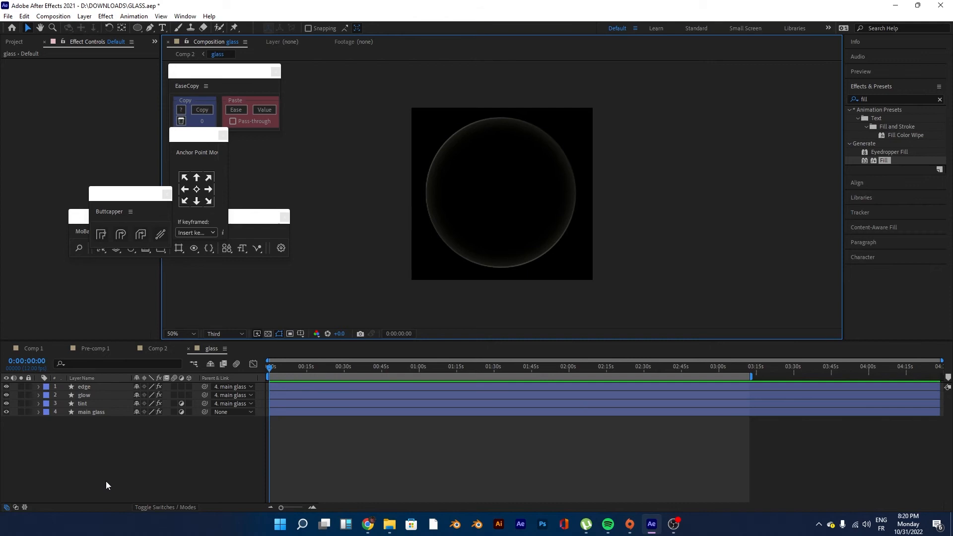
pyautogui.click(157, 348)
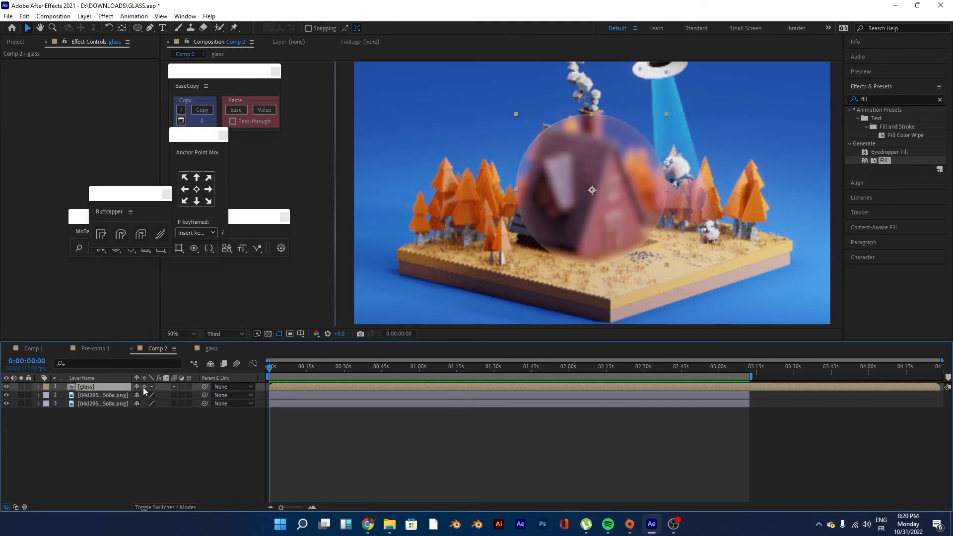
pyautogui.moveTo(104, 387)
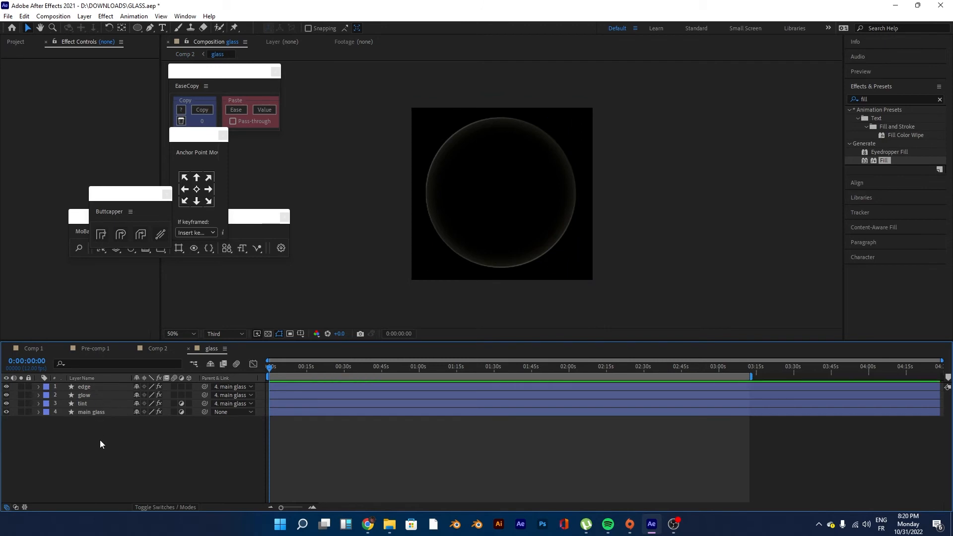
pyautogui.moveTo(177, 450)
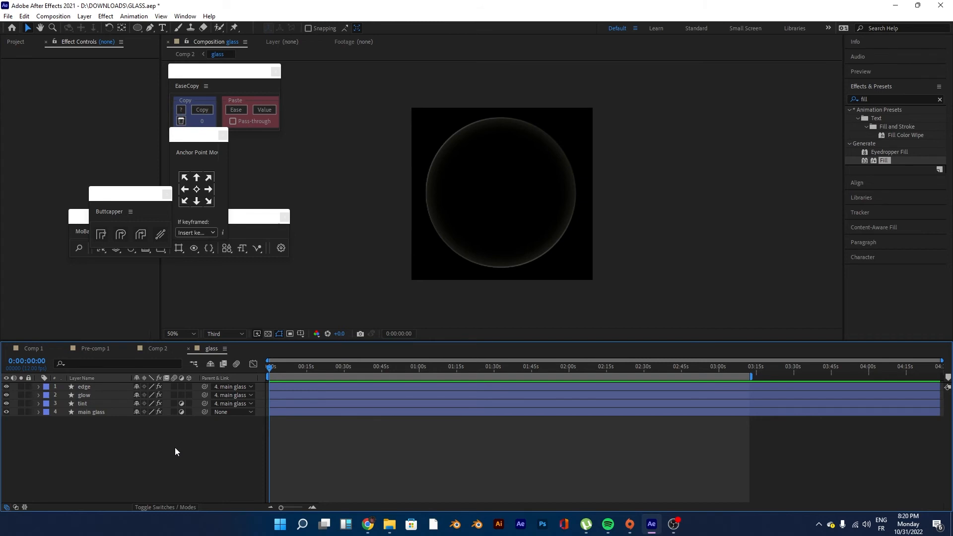
# - Return to Comp 2 and move the glass precomp over the left half of the house
pyautogui.click(156, 348)
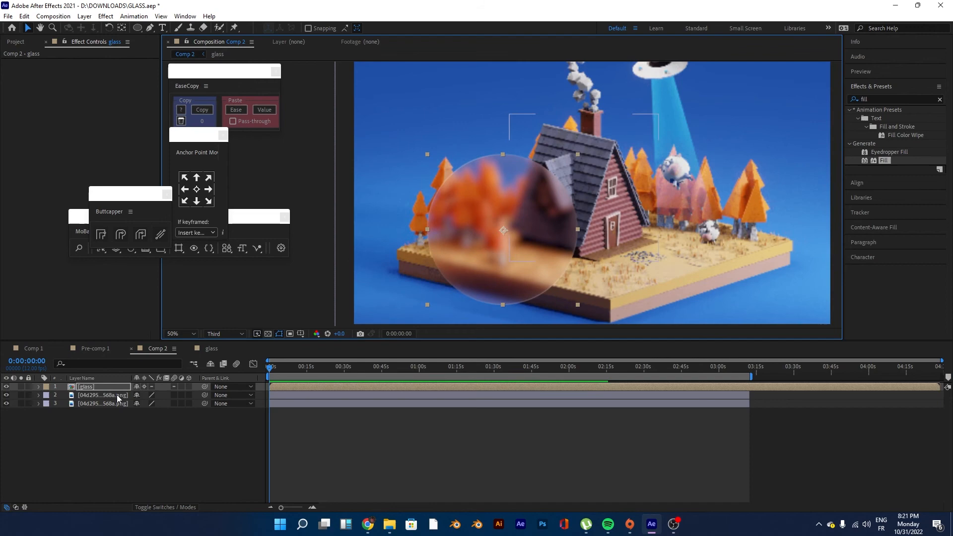
# - Inspect the tint layer's Fill colour in the glass precomp and cancel without changing it
pyautogui.click(212, 349)
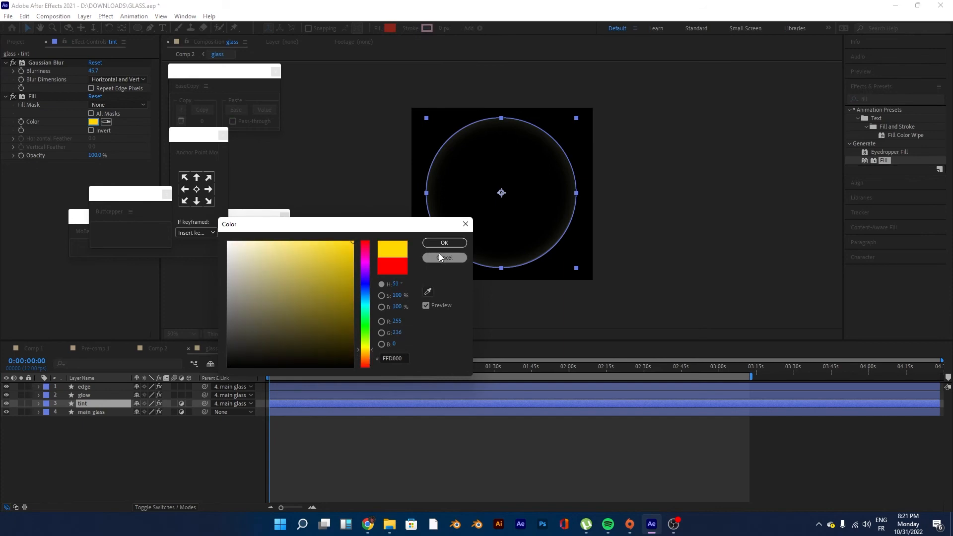
pyautogui.click(445, 257)
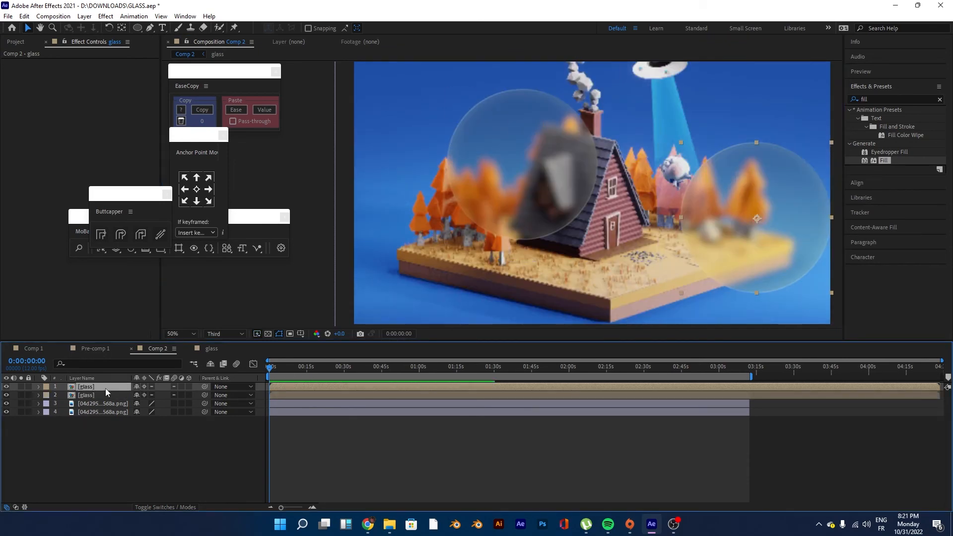
# - Reveal the glass precomp in the Project, duplicate it as 'glass blue', and assign it to the top layer
pyautogui.rightClick(86, 386)
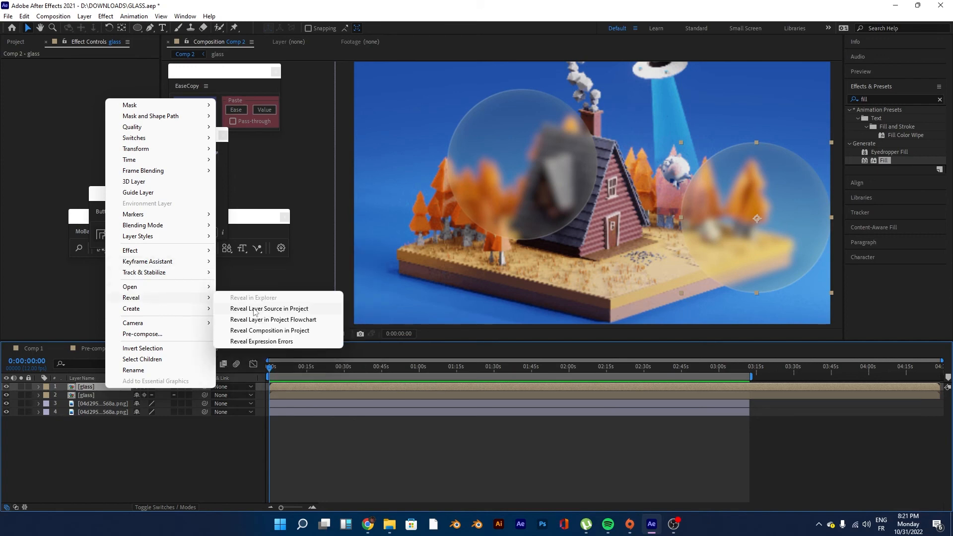
pyautogui.click(270, 308)
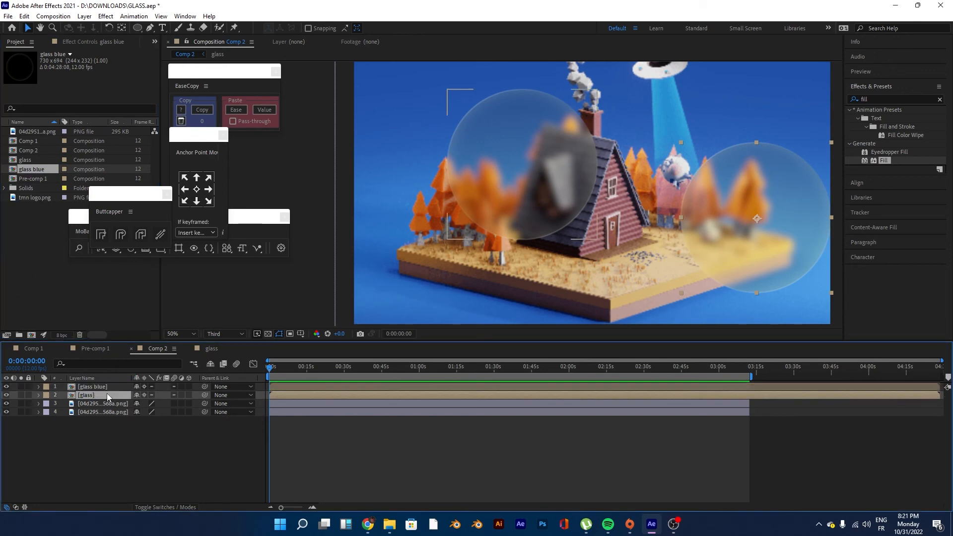
pyautogui.click(86, 395)
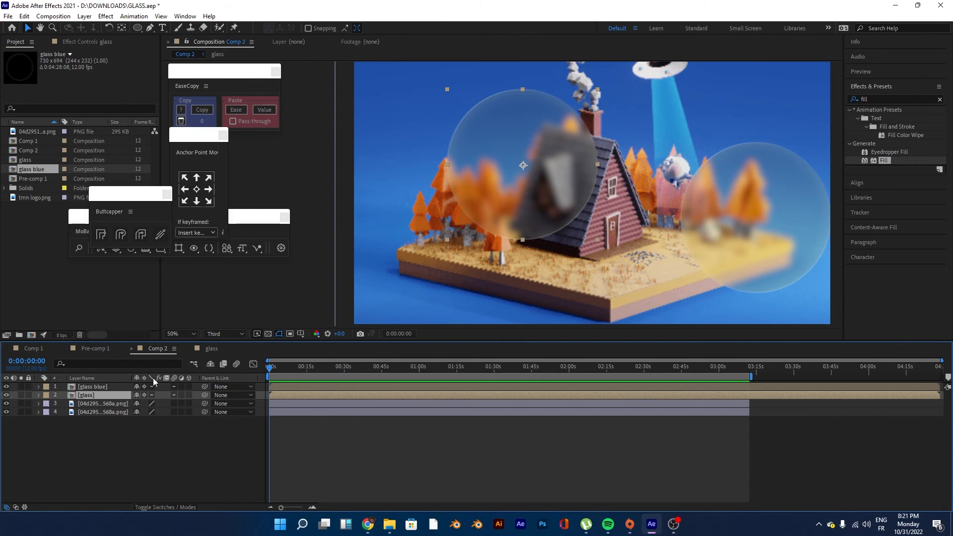
pyautogui.moveTo(42, 150)
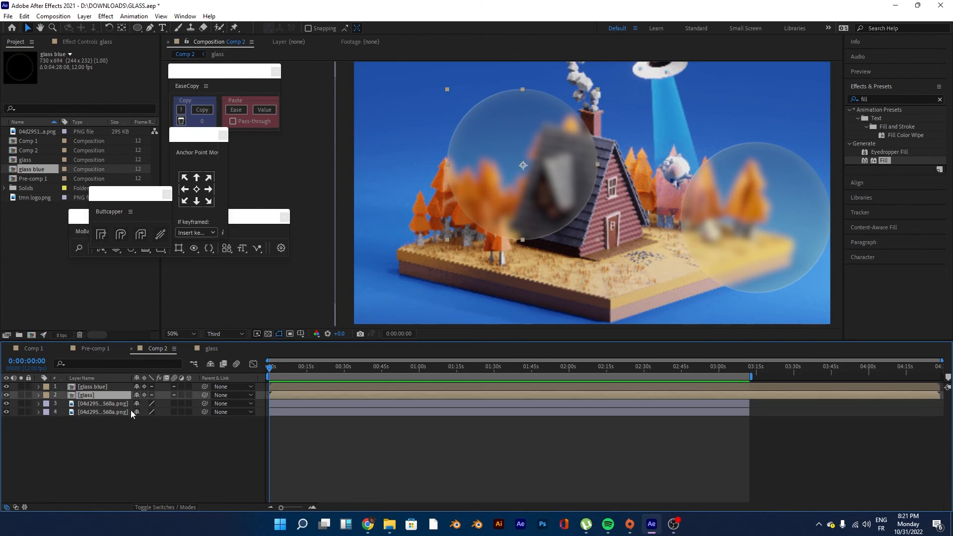
pyautogui.moveTo(103, 401)
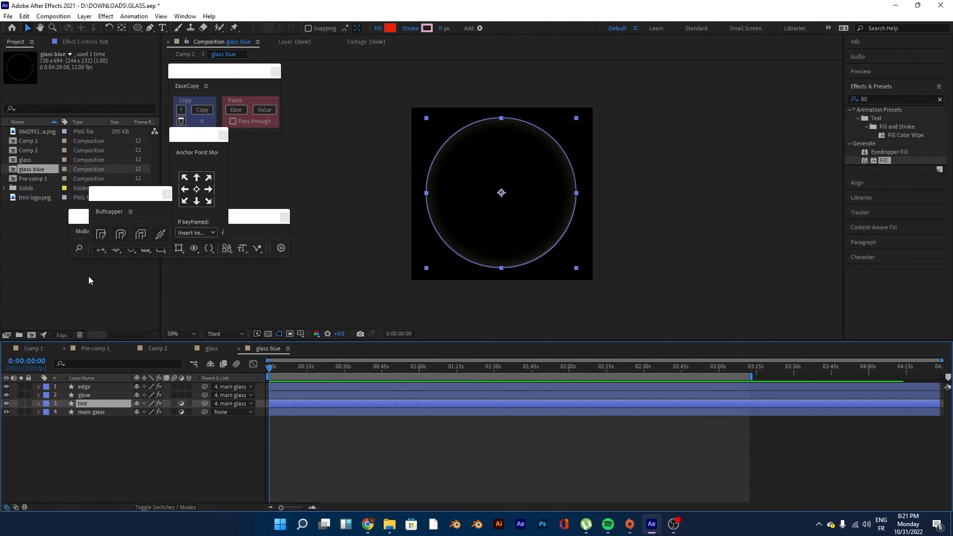
# - Set the glass blue tint layer's Fill to blue and view the result in Comp 2
pyautogui.click(91, 121)
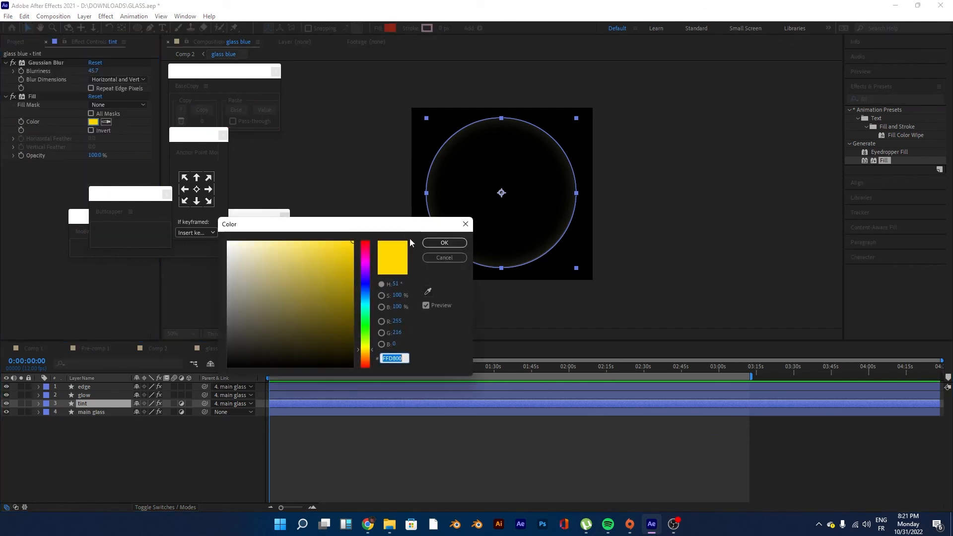
pyautogui.click(444, 243)
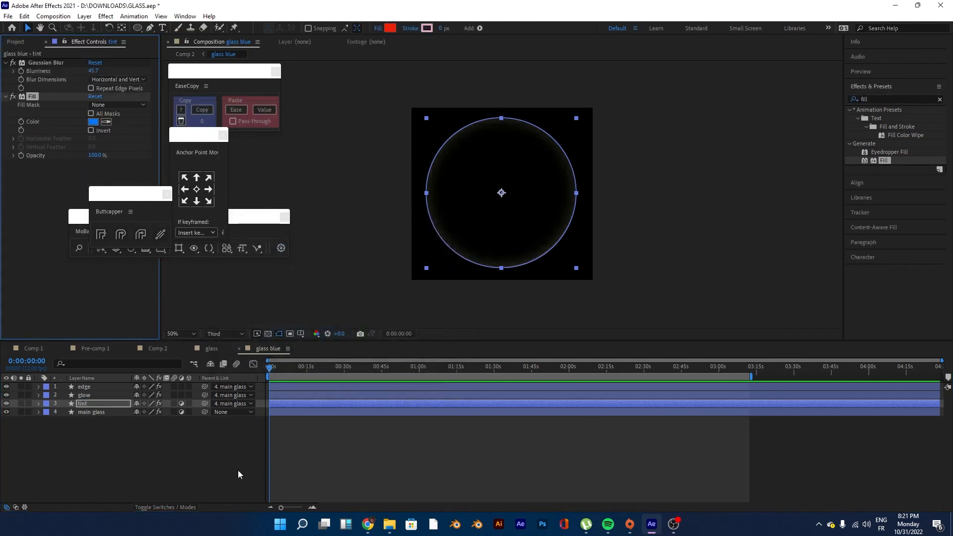
pyautogui.click(158, 349)
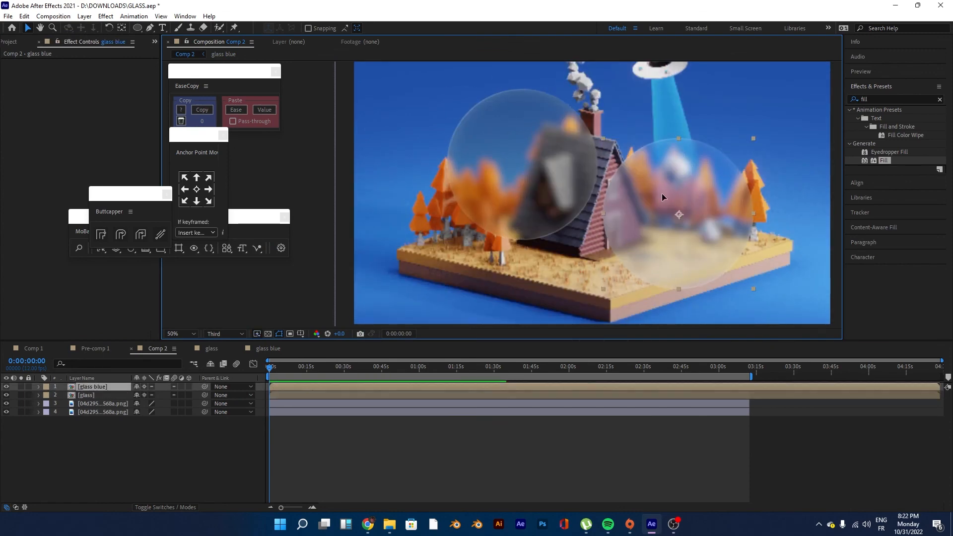
# - Change the glass blue tint Fill to magenta at 31% opacity and return to Comp 2
pyautogui.click(85, 395)
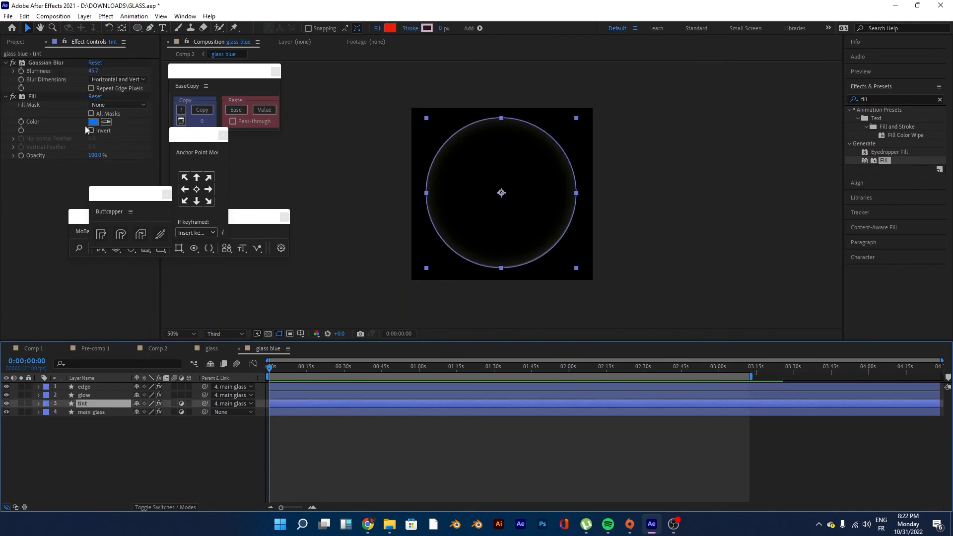
pyautogui.click(93, 122)
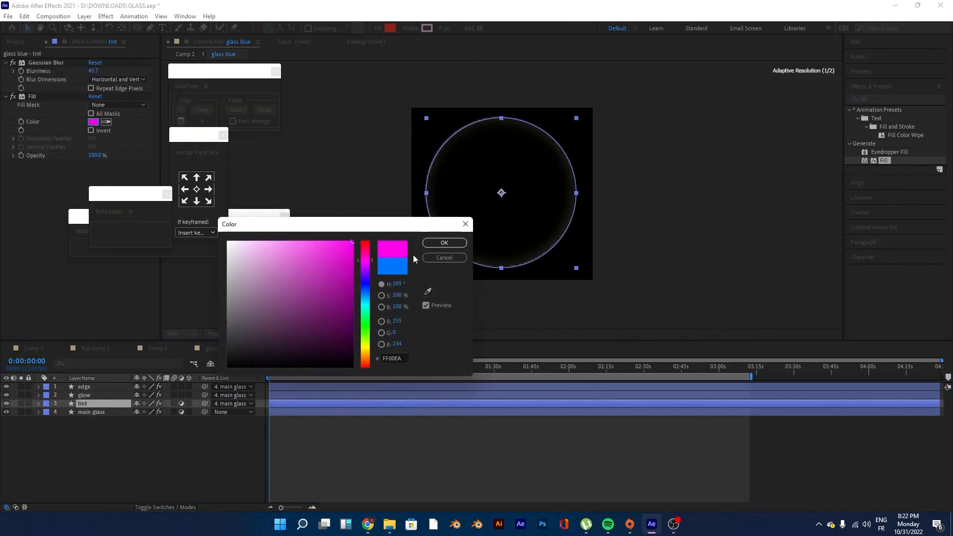
pyautogui.click(443, 242)
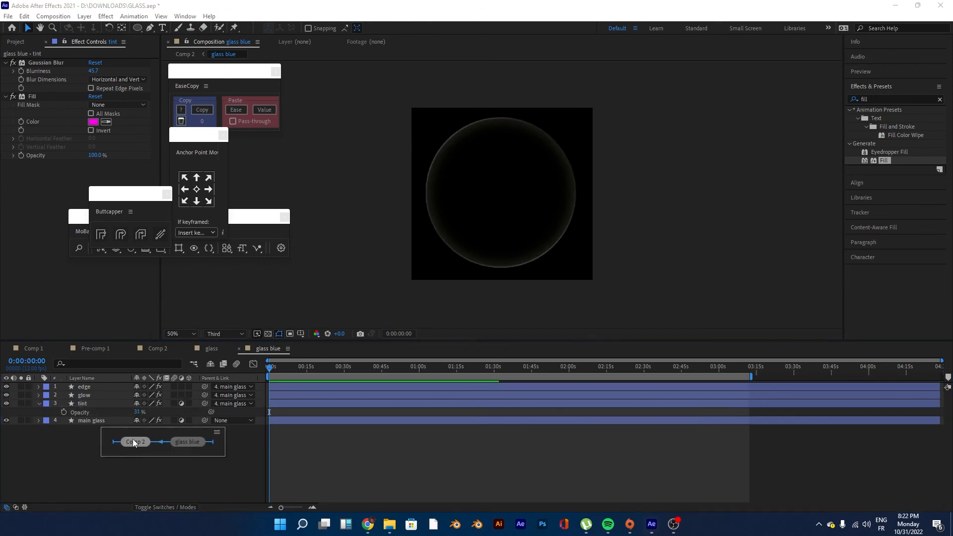
pyautogui.click(158, 349)
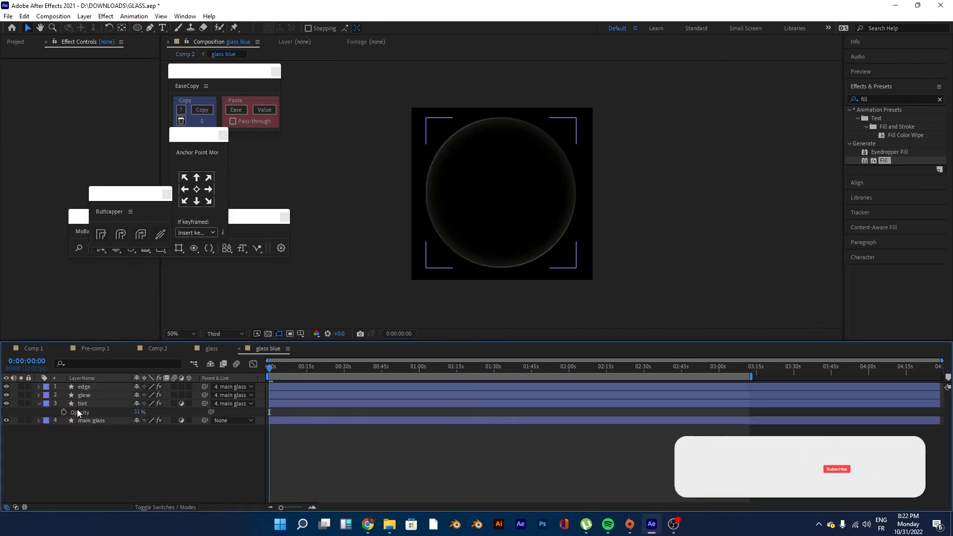
# - Check main glass's Gaussian Blur in the glass comp, then reposition both circles with the pink one higher right
pyautogui.click(82, 404)
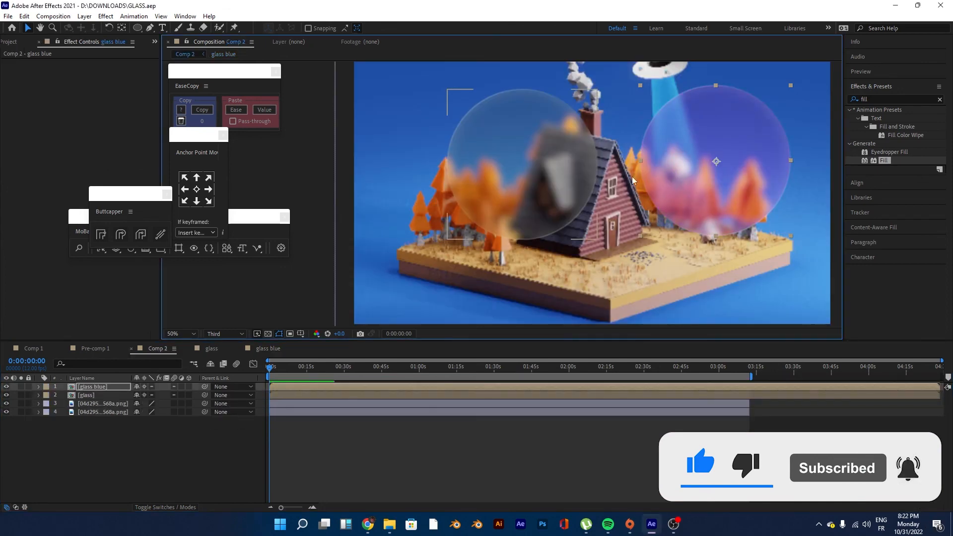
pyautogui.click(85, 394)
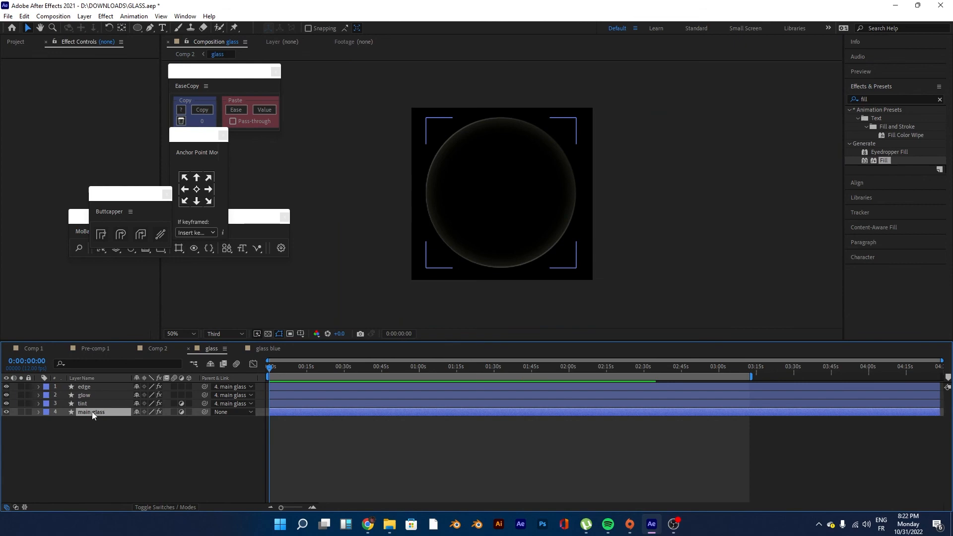
pyautogui.click(91, 410)
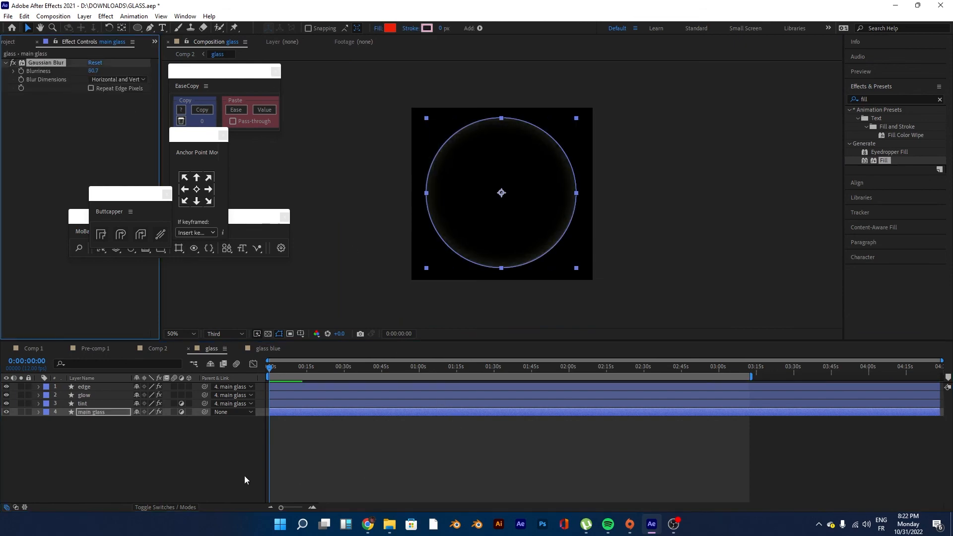
pyautogui.click(157, 348)
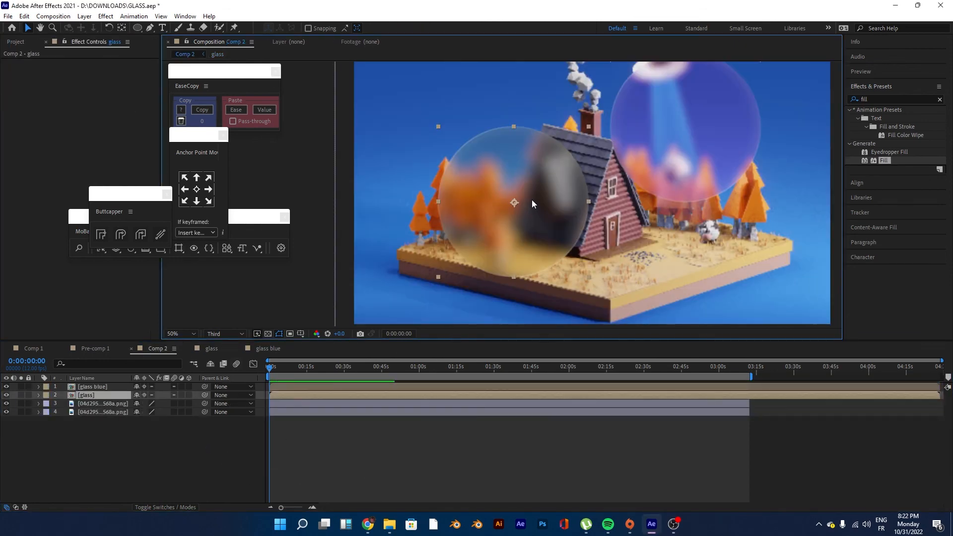